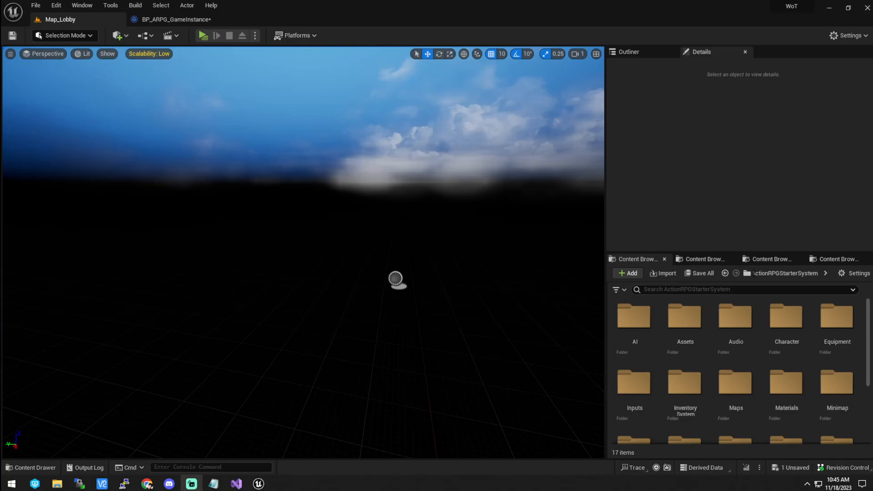
mouse_move(219, 82)
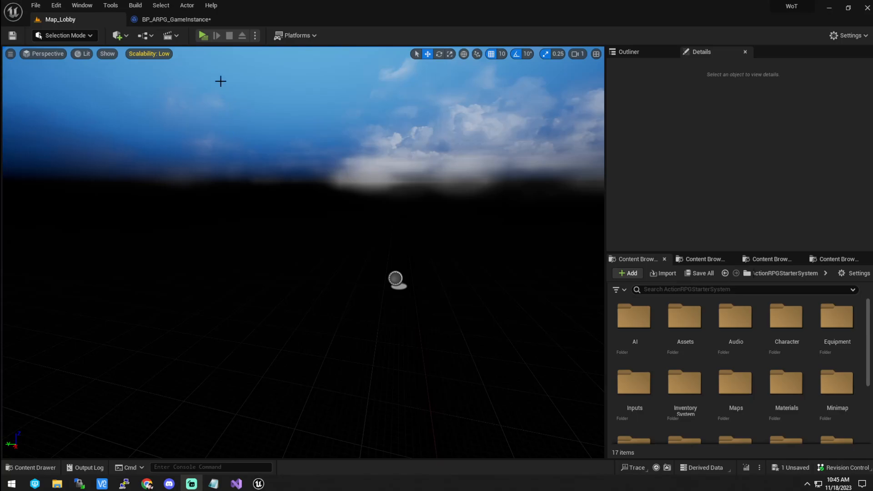
Start a new C++ class with BlueprintFunctionLibrary as parent, found by searching 'blu'
click(110, 5)
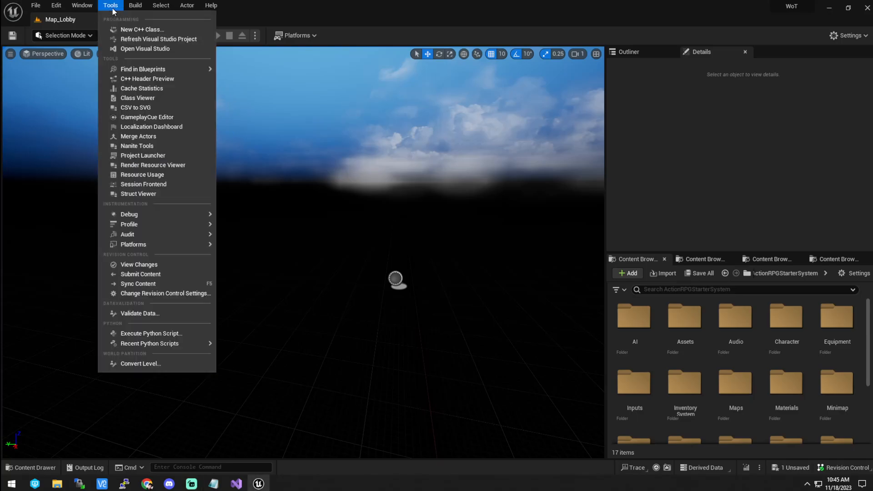
click(142, 29)
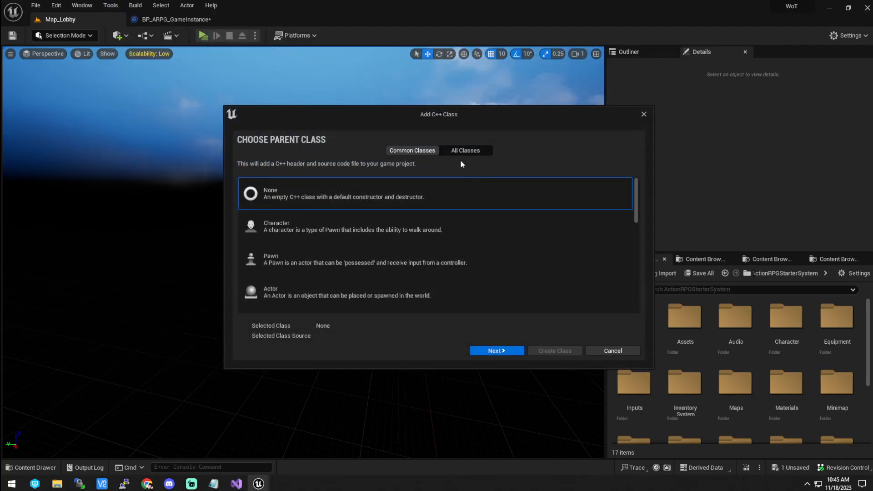
click(466, 150)
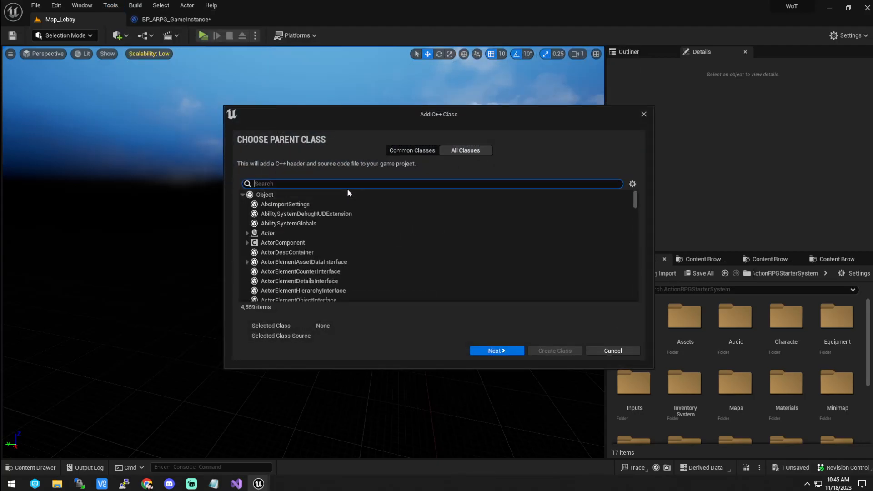
text(blueprint function)
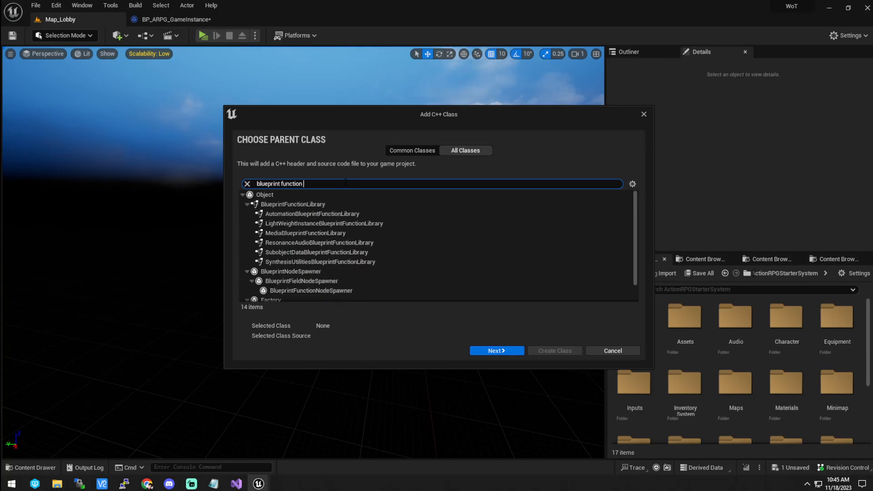
click(292, 204)
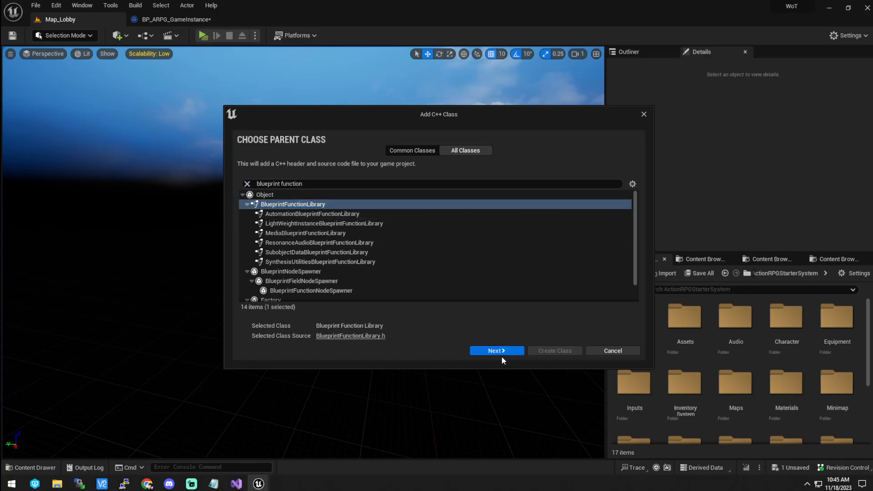
click(496, 351)
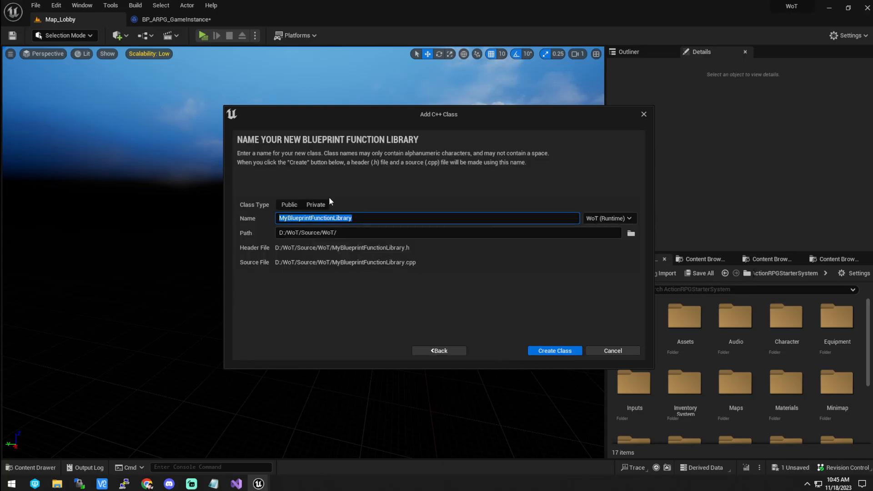
Try the class name RWTxtFile, find it already used, and cancel the wizard
text(R)
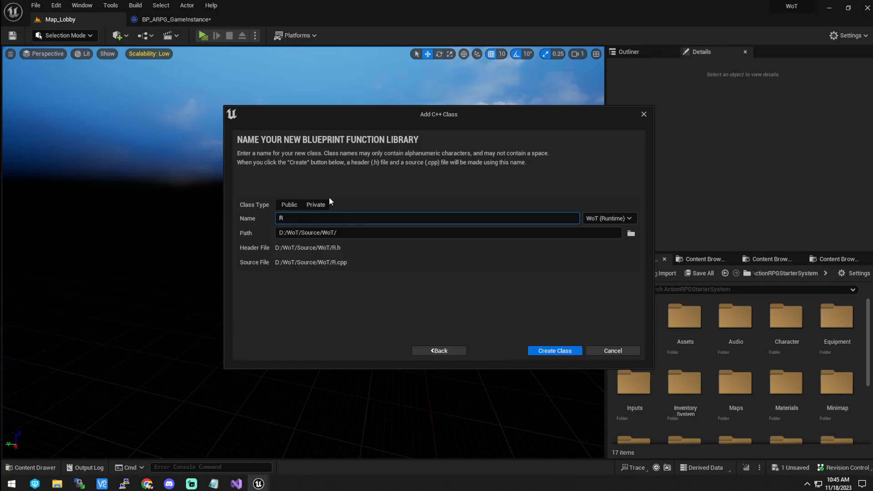
text(WTxtFile)
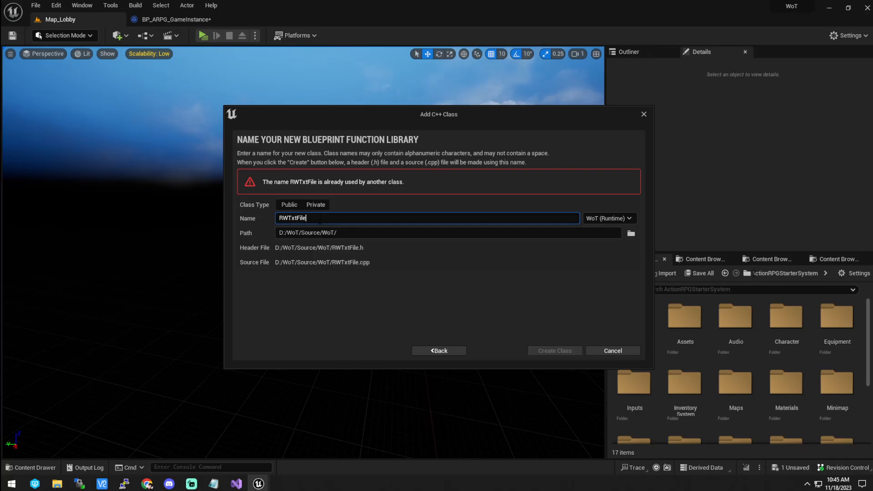
mouse_move(554, 350)
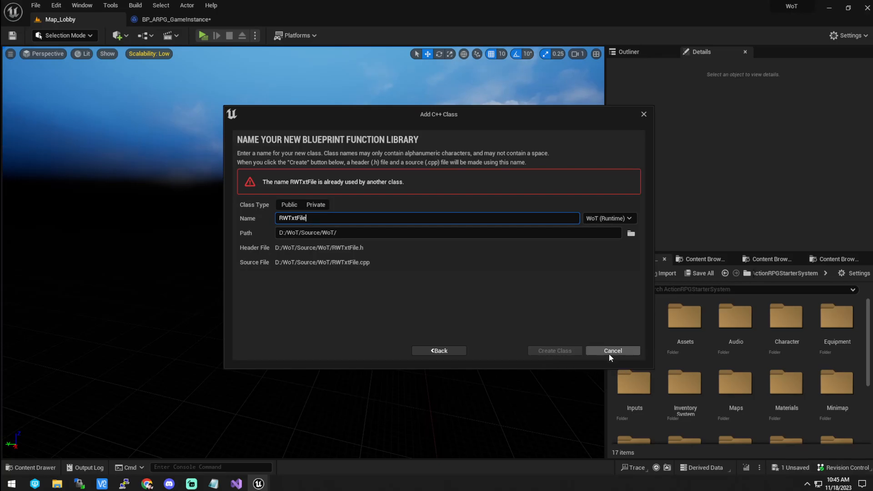
click(612, 351)
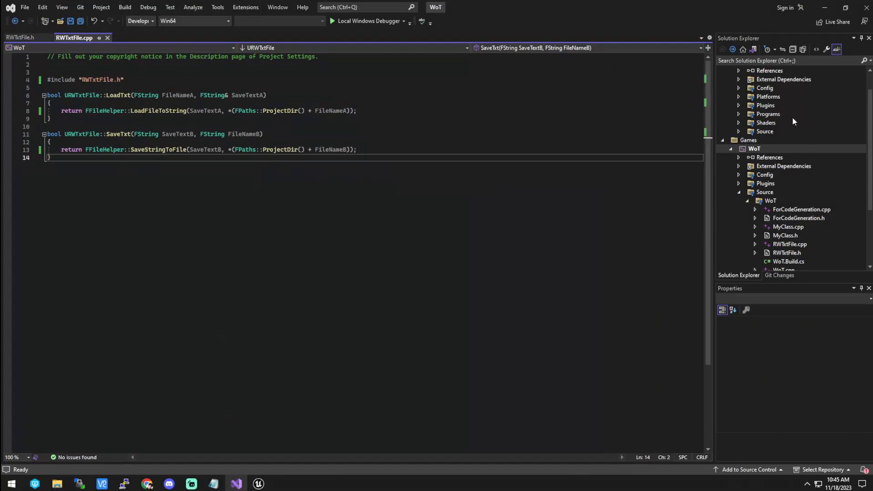
click(19, 37)
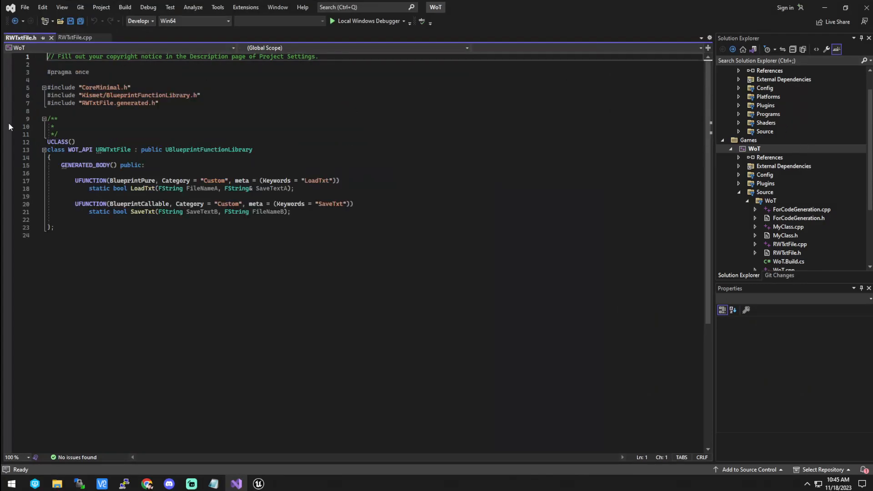
click(74, 37)
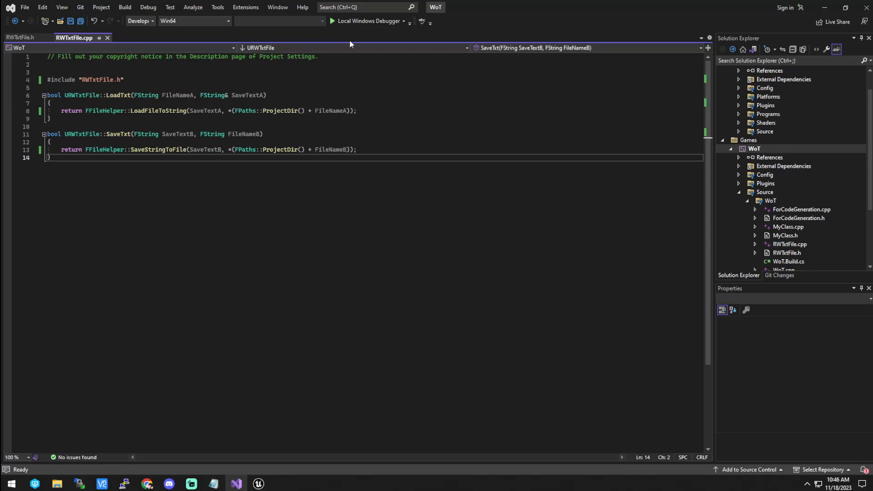
mouse_move(211, 43)
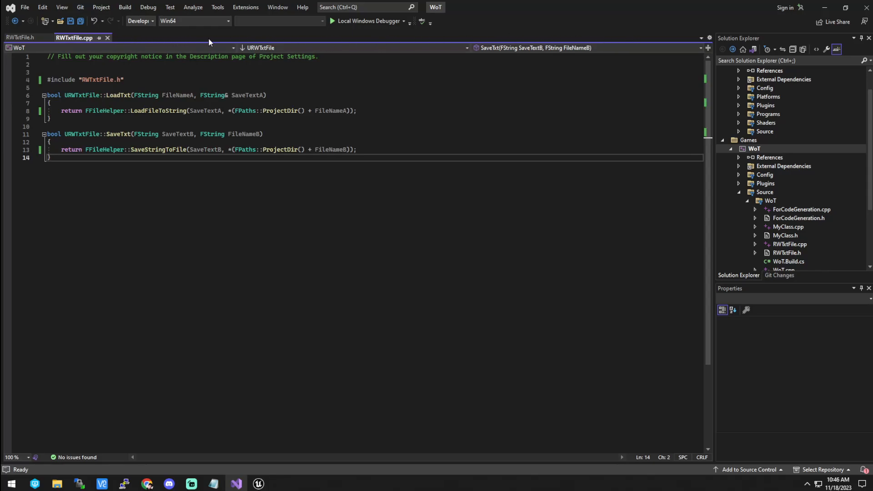
click(21, 37)
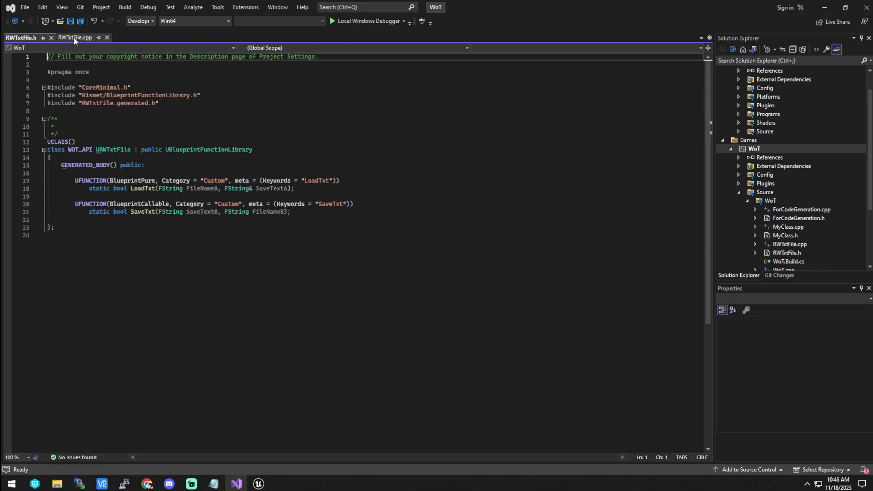
click(74, 37)
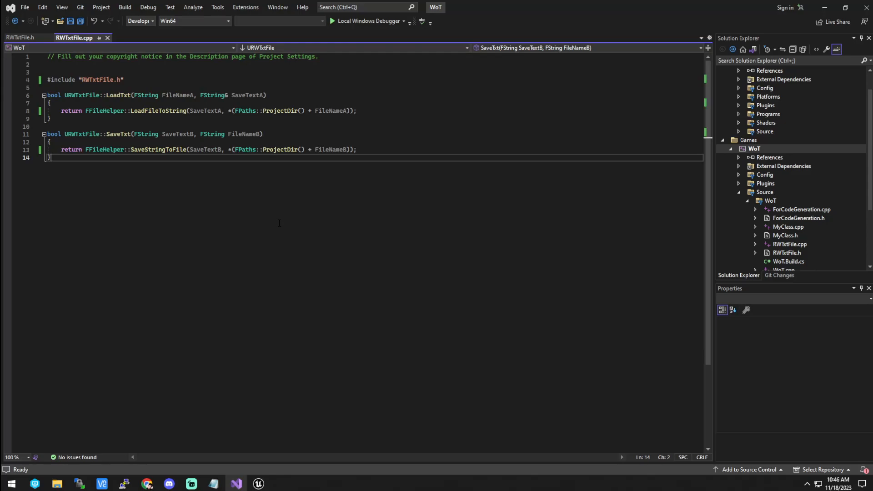
mouse_move(789, 79)
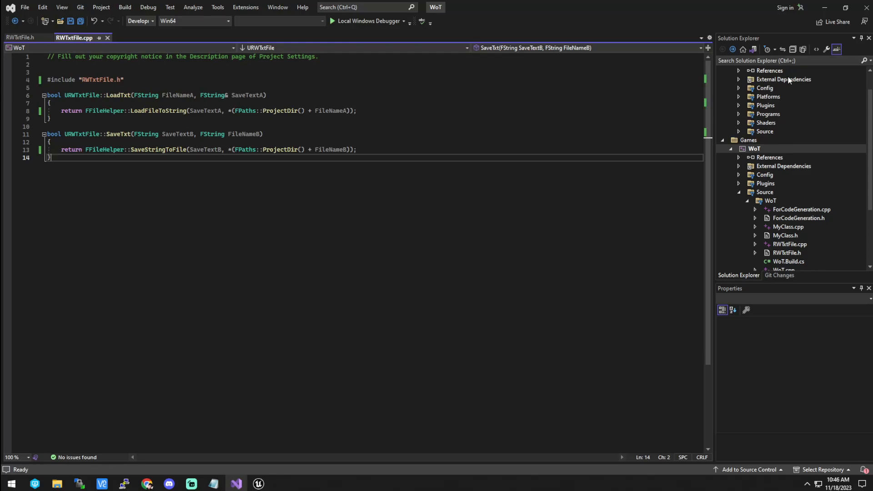
mouse_move(230, 26)
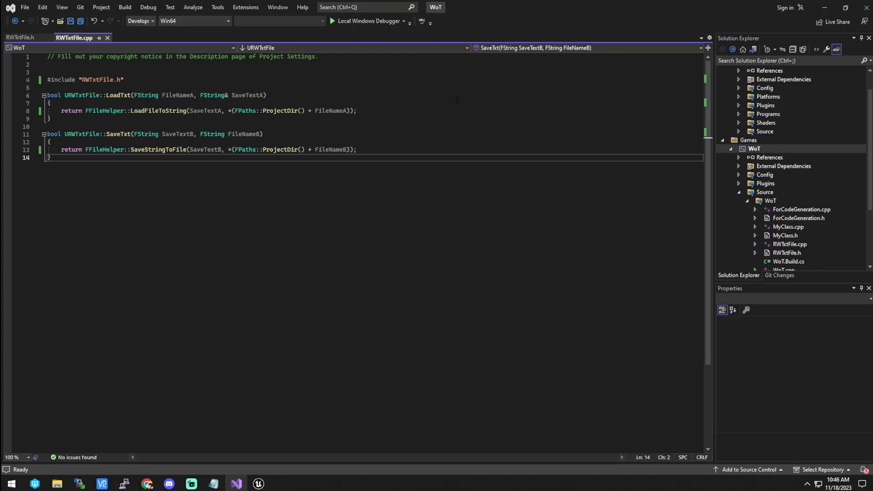
mouse_move(114, 484)
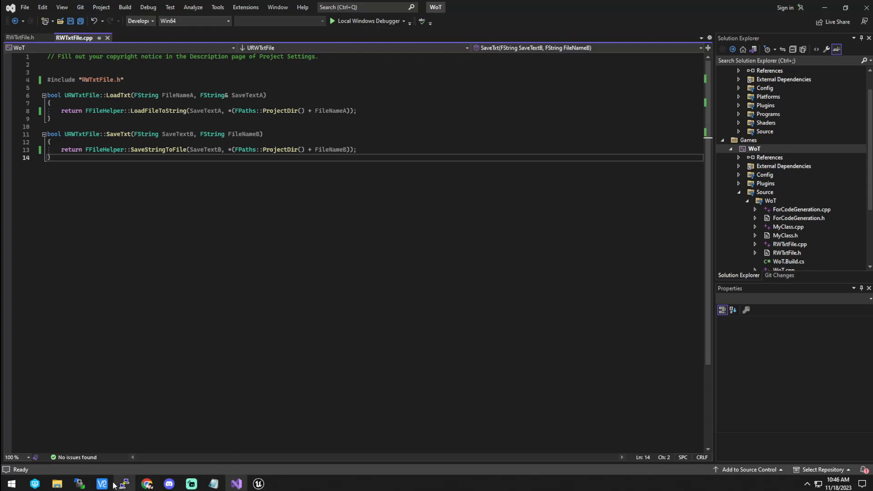
click(56, 483)
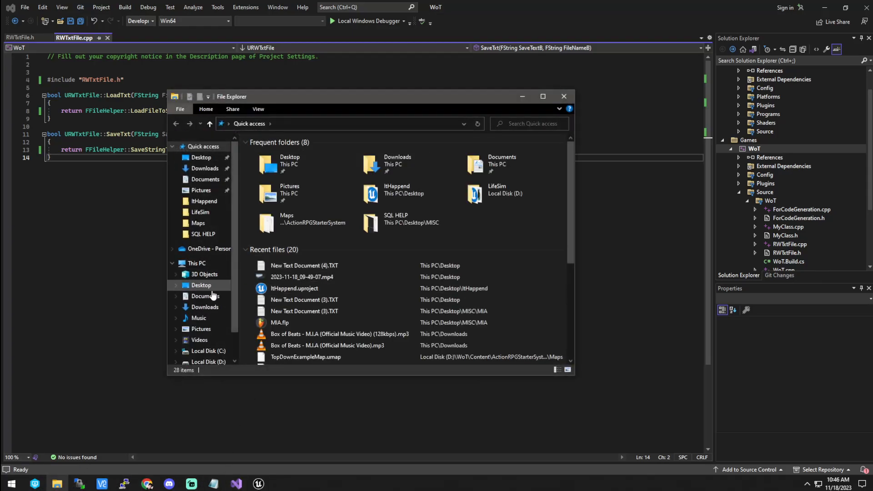
click(563, 97)
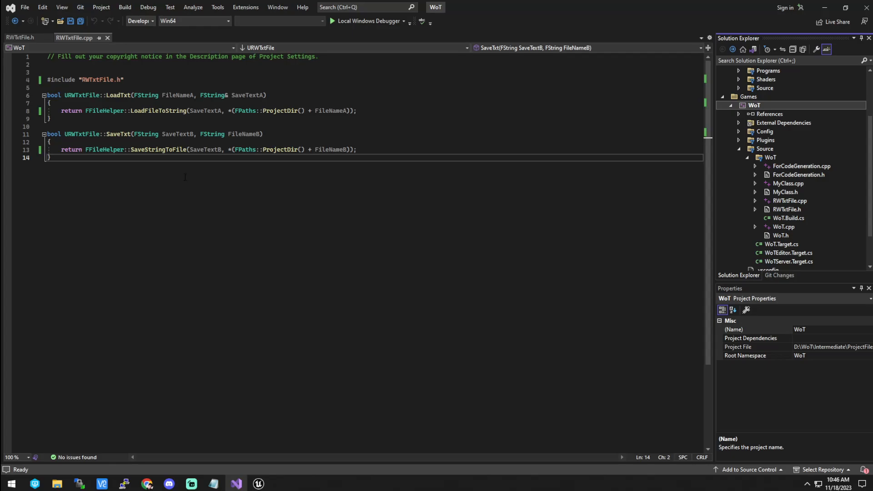
Edit the LoadTxt/SaveTxt declarations in RWTxtFile.h, check RWTxtFile.cpp, and return to the header
click(21, 38)
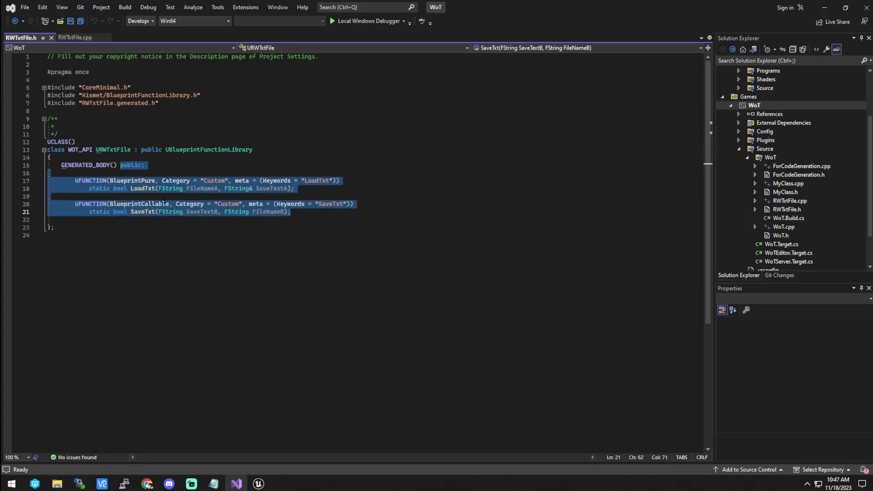
mouse_move(92, 165)
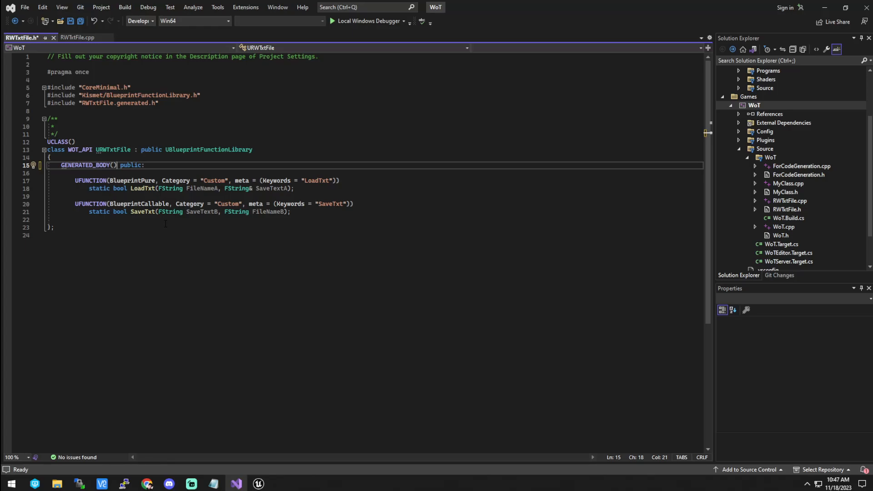
click(77, 37)
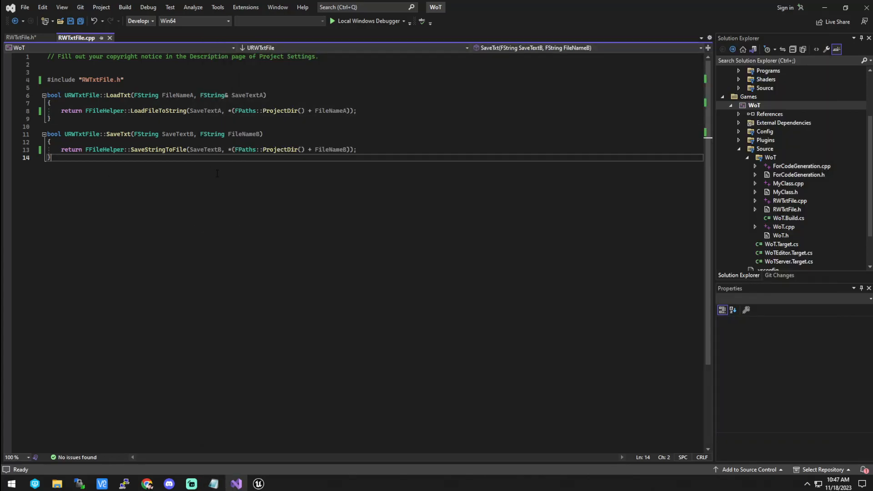
click(21, 38)
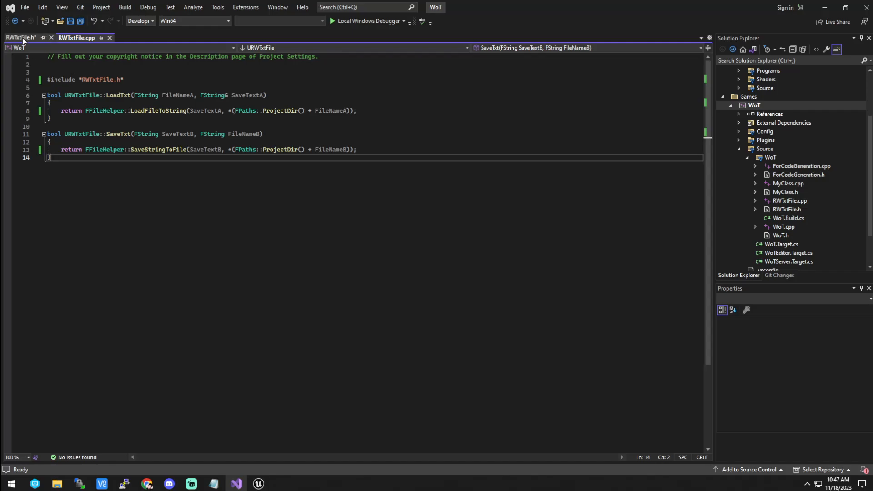
click(124, 7)
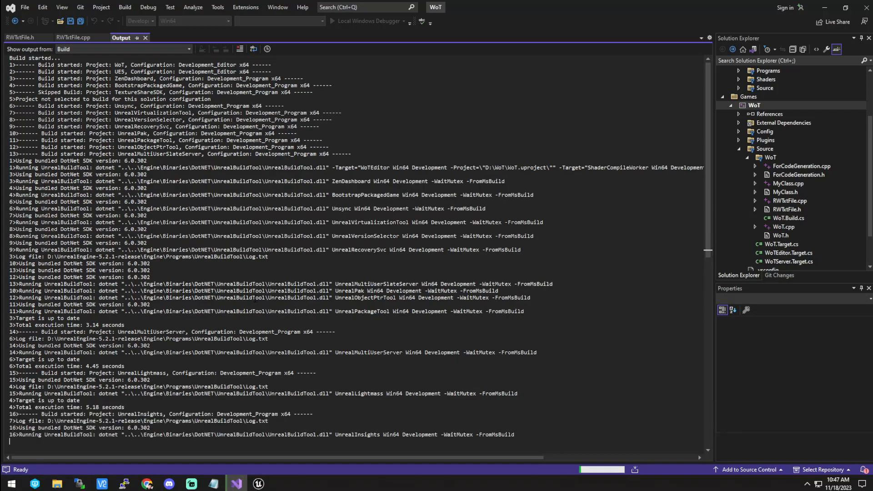
Follow the build output to its summary: 41 succeeded, 1 failed
scroll(down, 3)
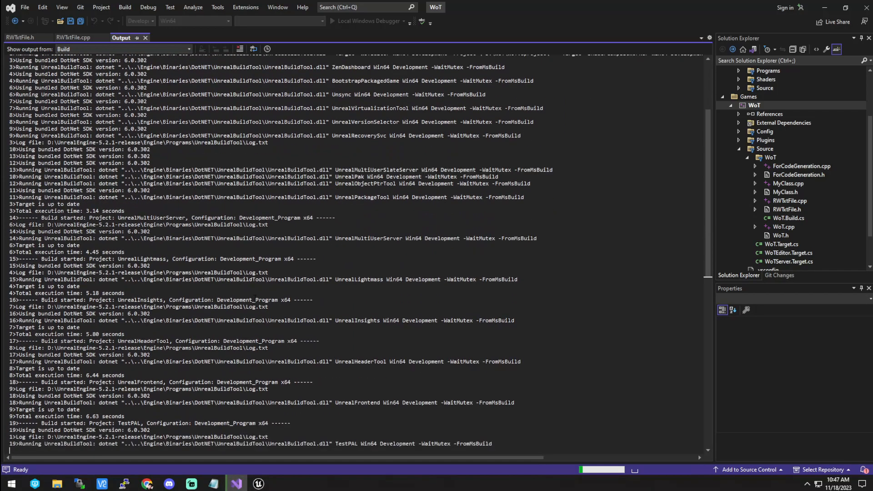
scroll(down, 3)
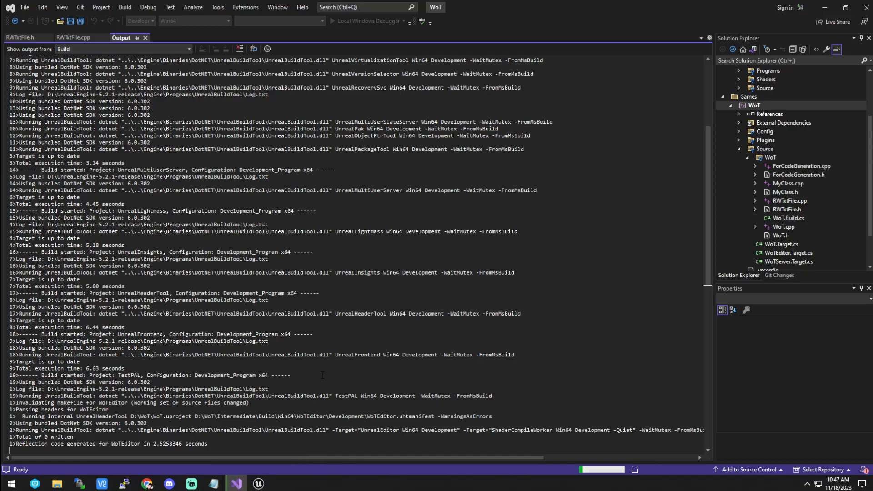
scroll(down, 3)
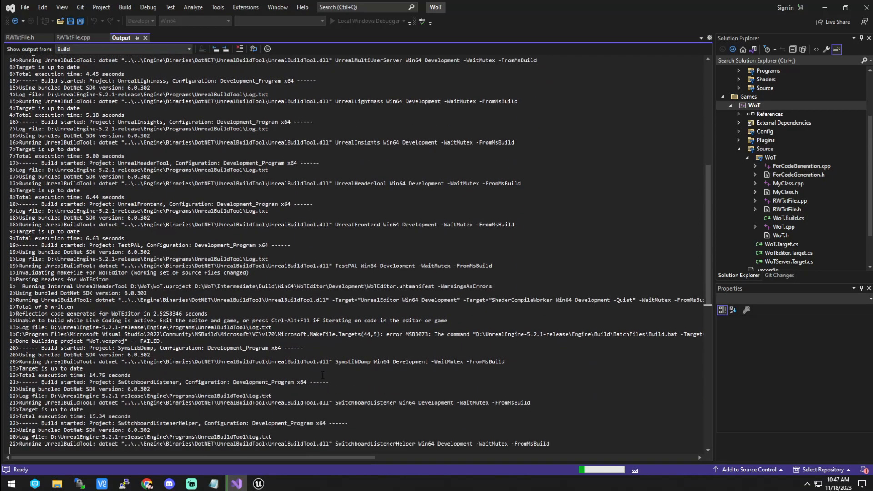
scroll(down, 3)
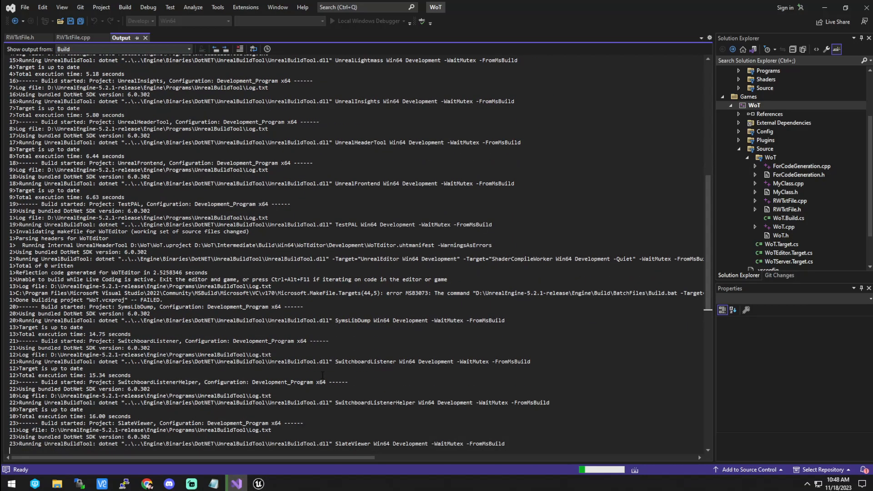
scroll(down, 3)
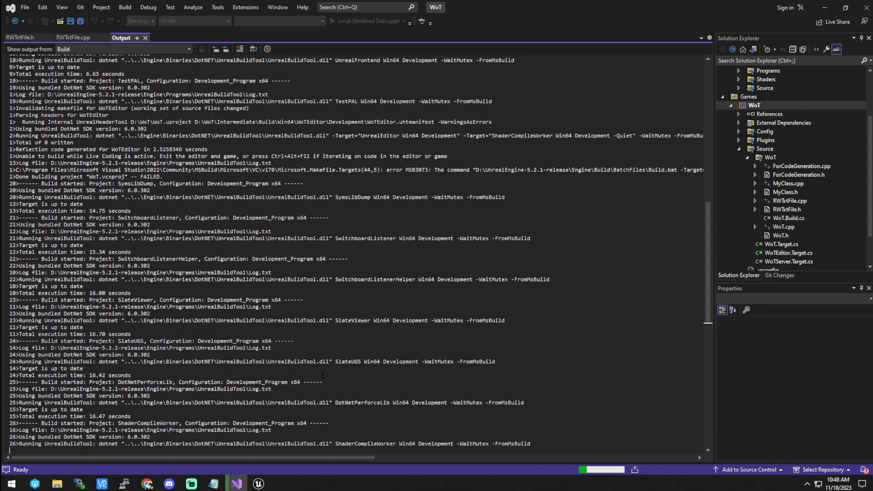
scroll(down, 3)
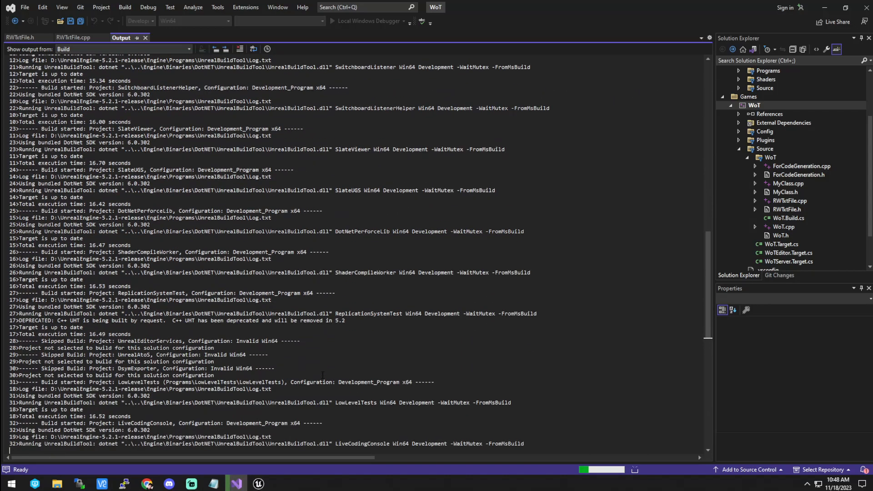
scroll(down, 3)
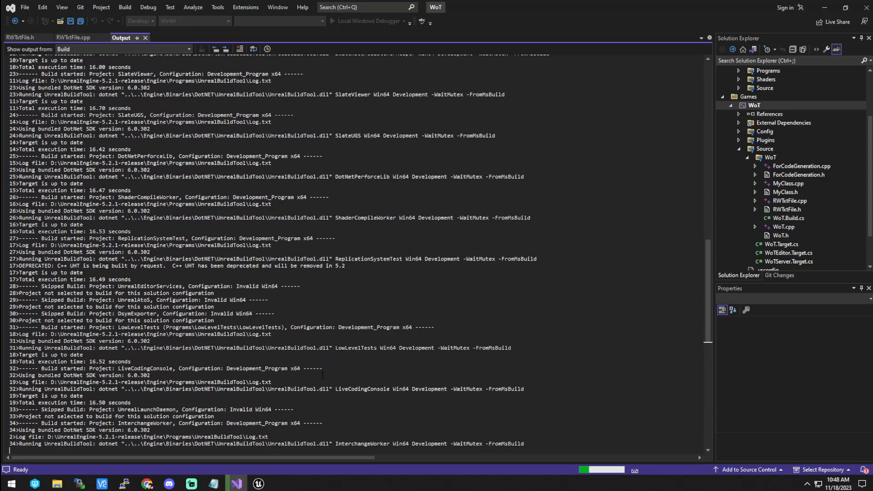
mouse_move(283, 377)
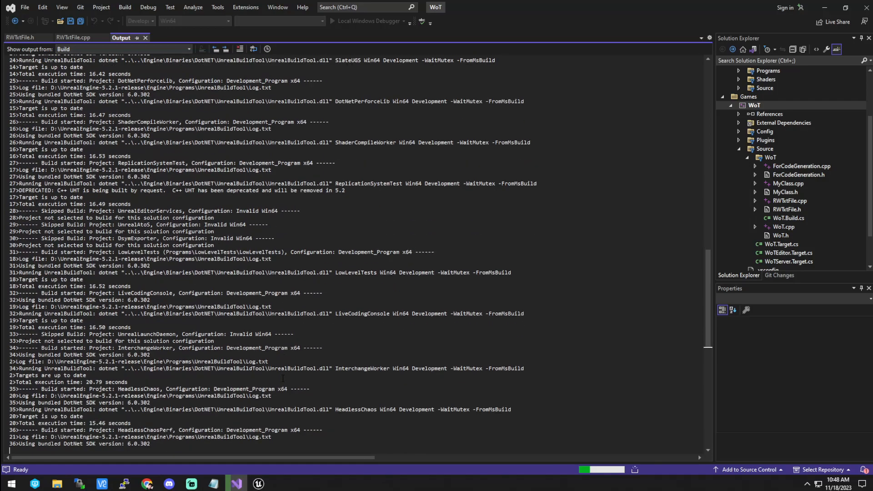
scroll(down, 3)
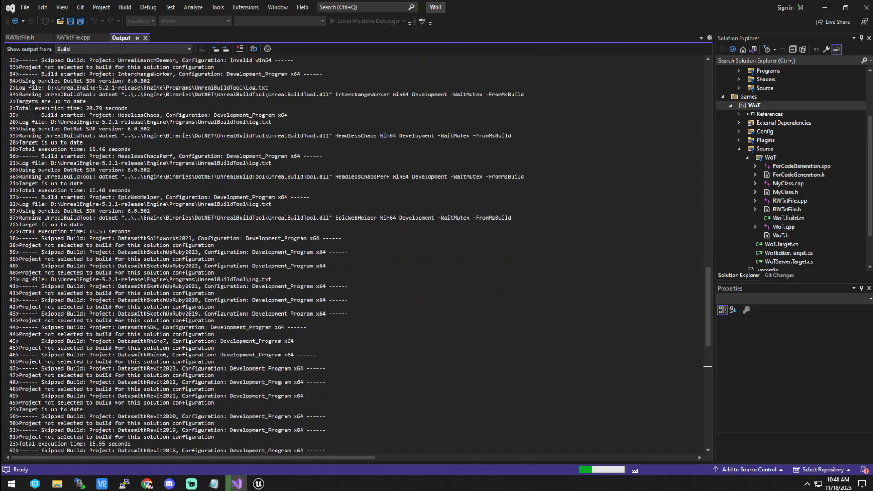
scroll(down, 3)
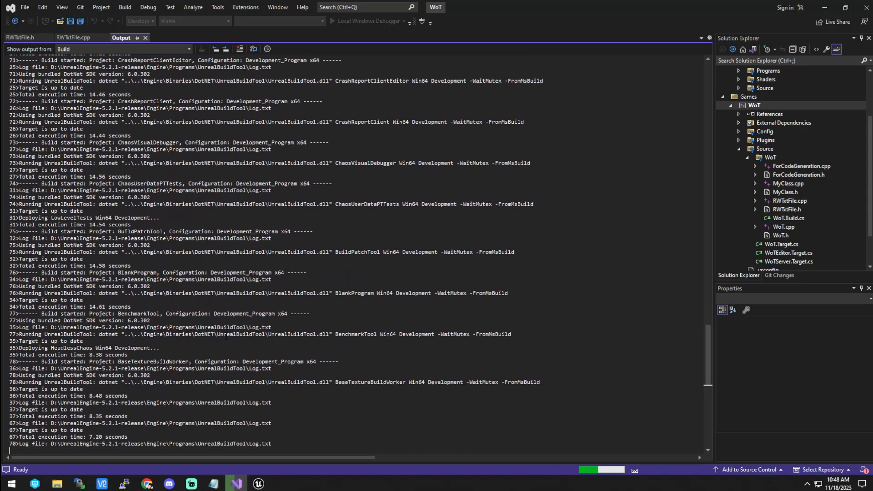
scroll(down, 3)
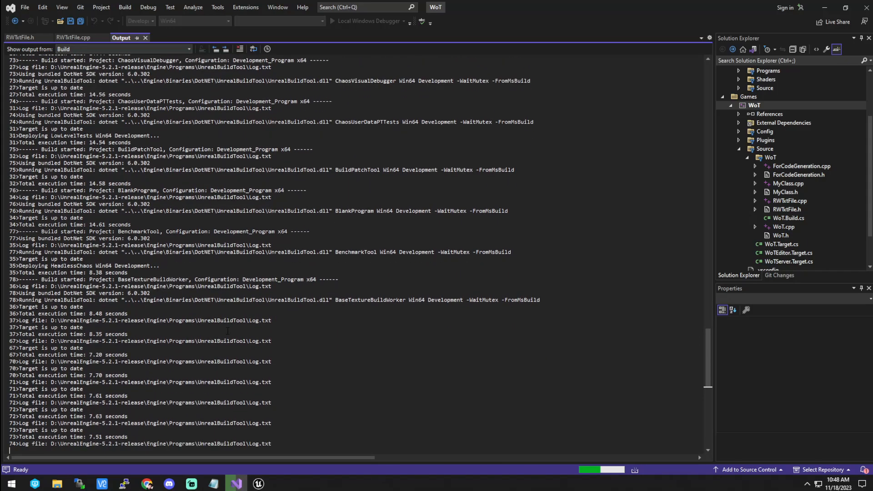
scroll(down, 3)
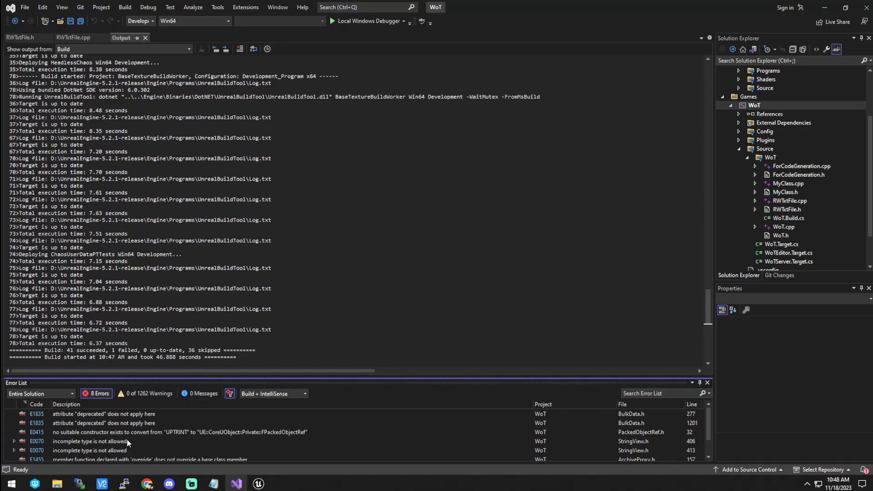
scroll(down, 3)
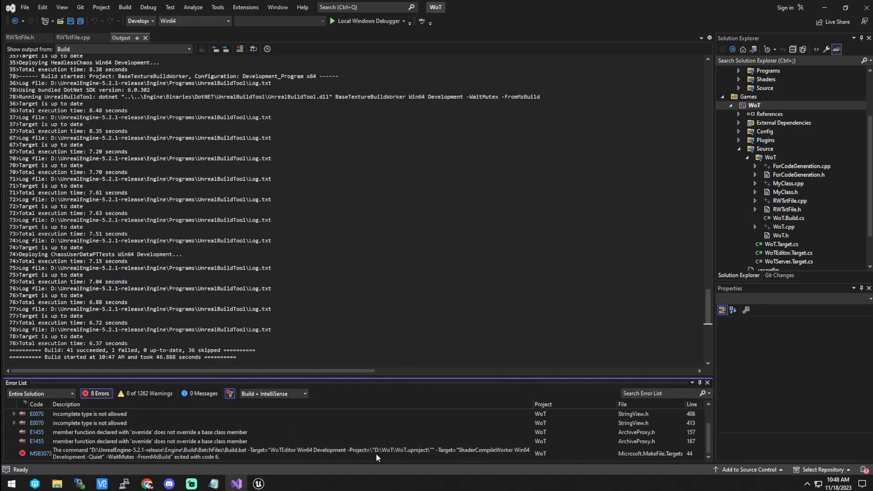
mouse_move(420, 466)
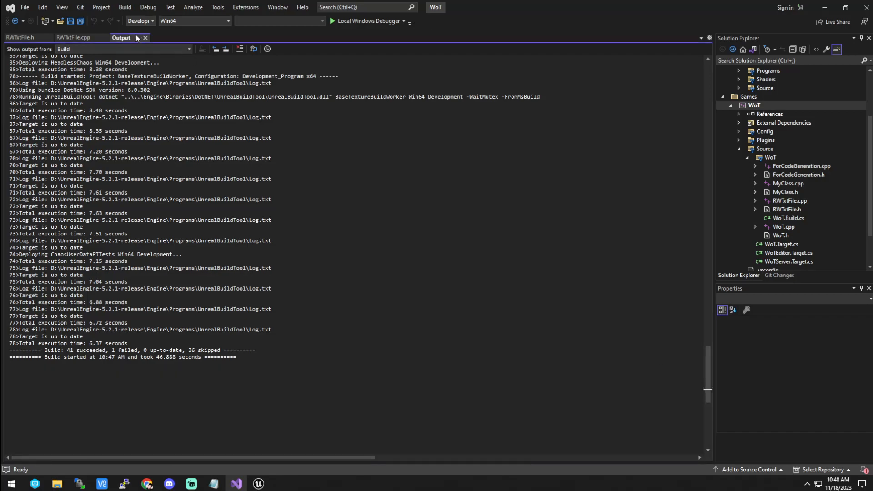
In Unreal, open the ActionRPGStarterSystem folder and search the Content Browser for 'game instance'
click(22, 37)
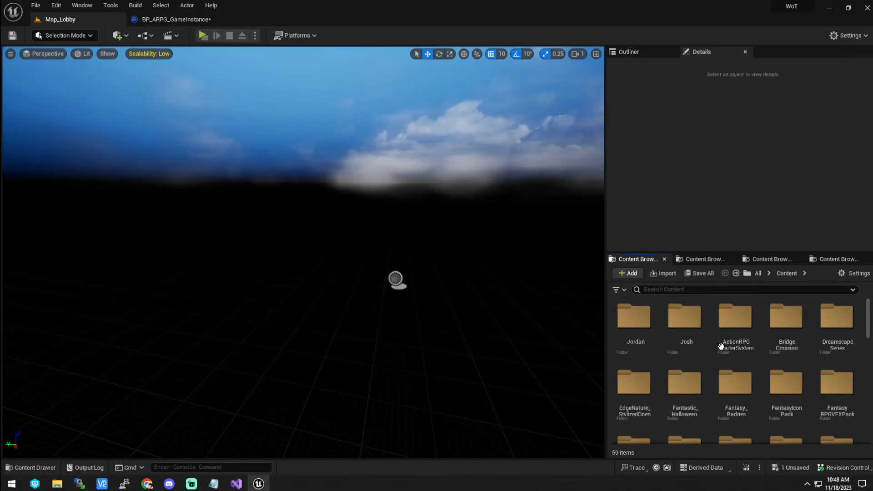
double_click(735, 316)
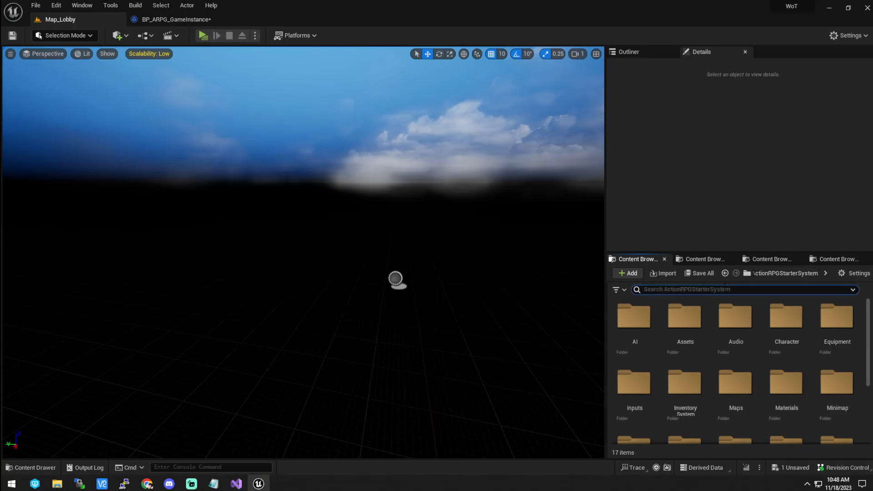
text(game instance)
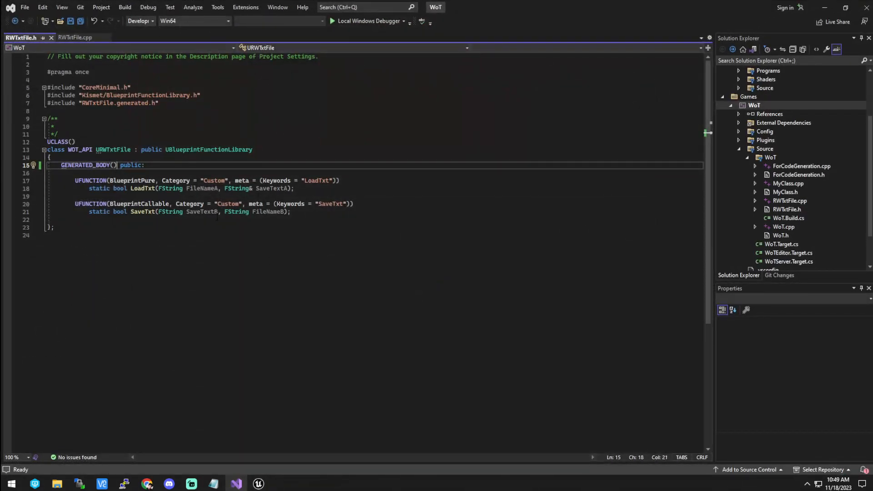
mouse_move(267, 212)
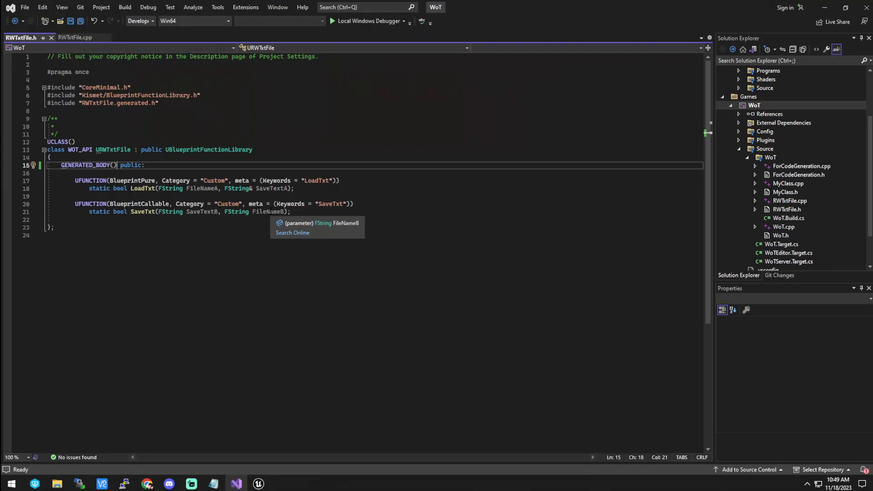
mouse_move(236, 484)
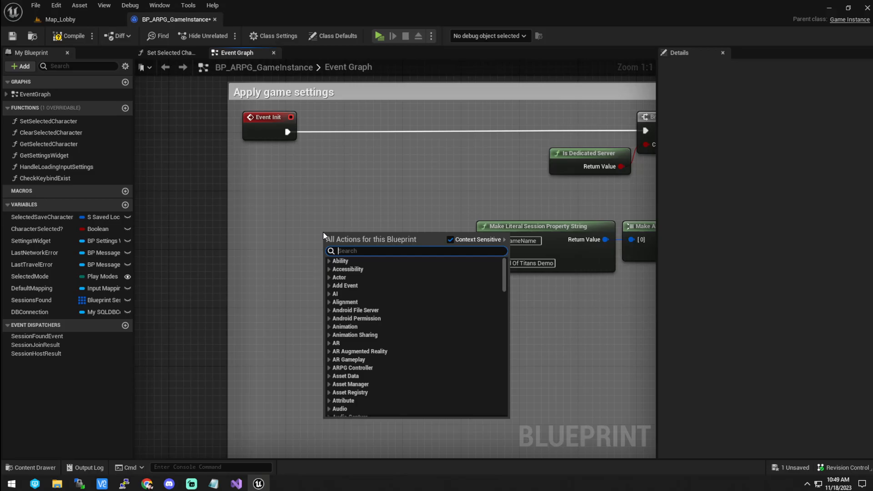
Add a Load Txt node with File Name ServerName.txt feeding the GameName Value
text(loadtx)
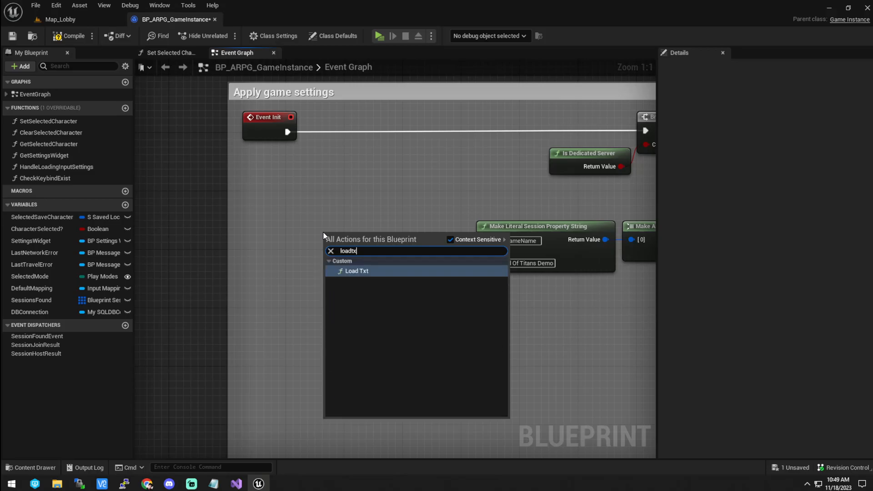
click(356, 270)
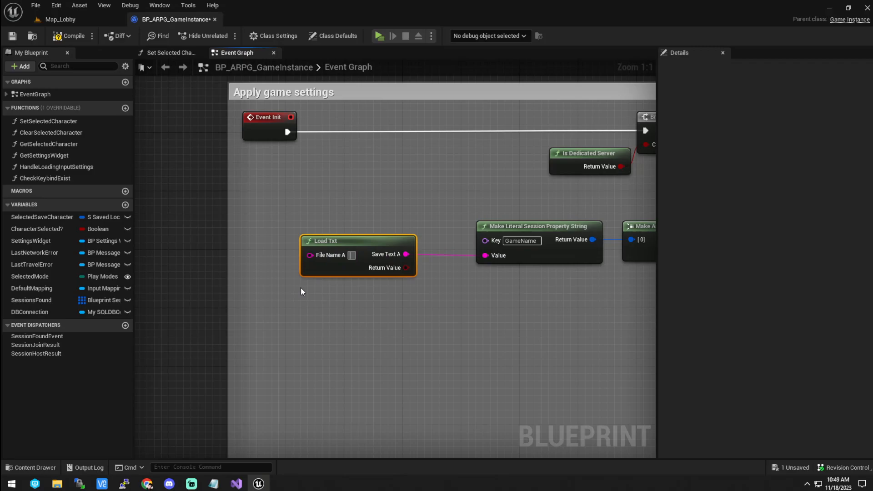
text(ServerName.txt)
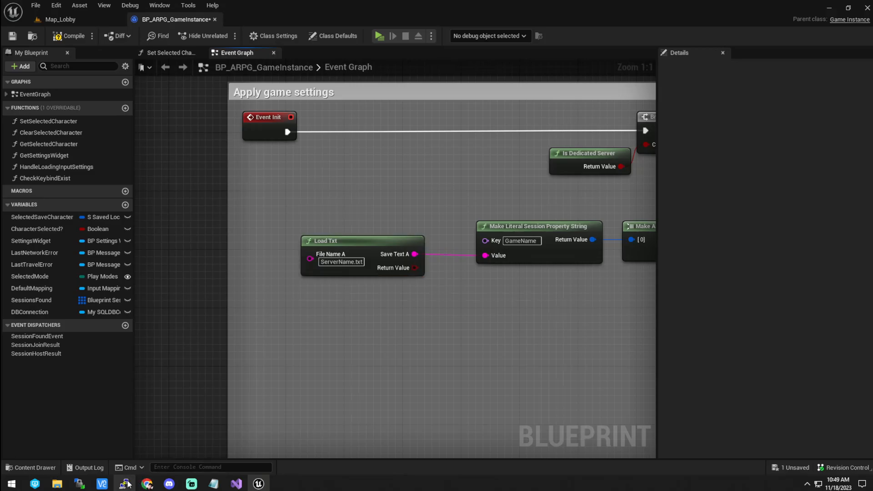
Open File Explorer and browse to the WoT project folder on the D: drive
click(125, 483)
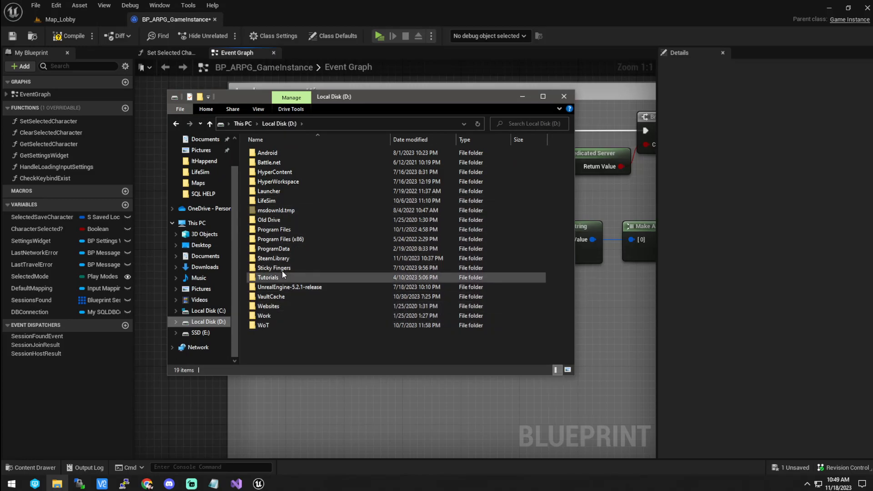
click(203, 332)
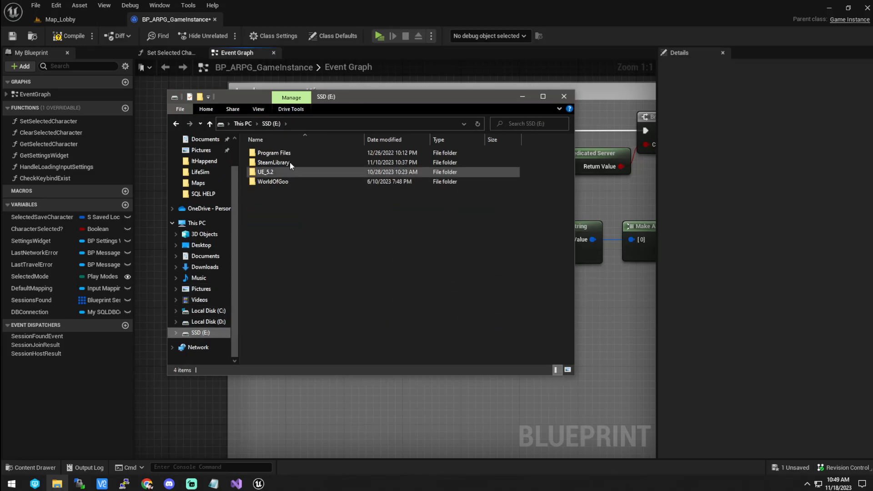
click(208, 322)
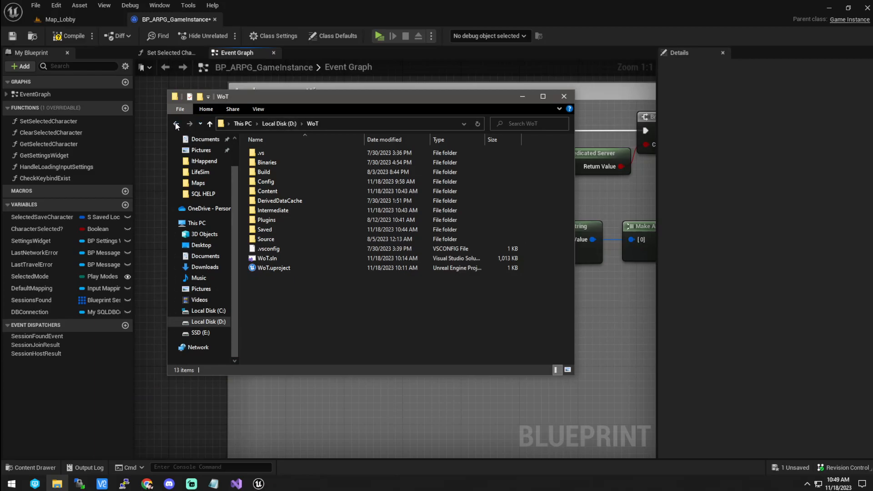
click(175, 124)
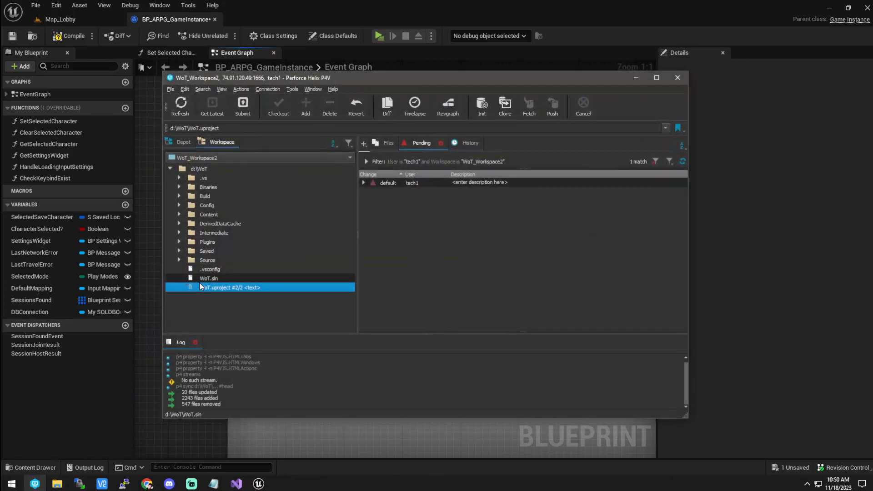
Create a new text document in the WoT folder and rename it ServerName.txt
right_click(230, 288)
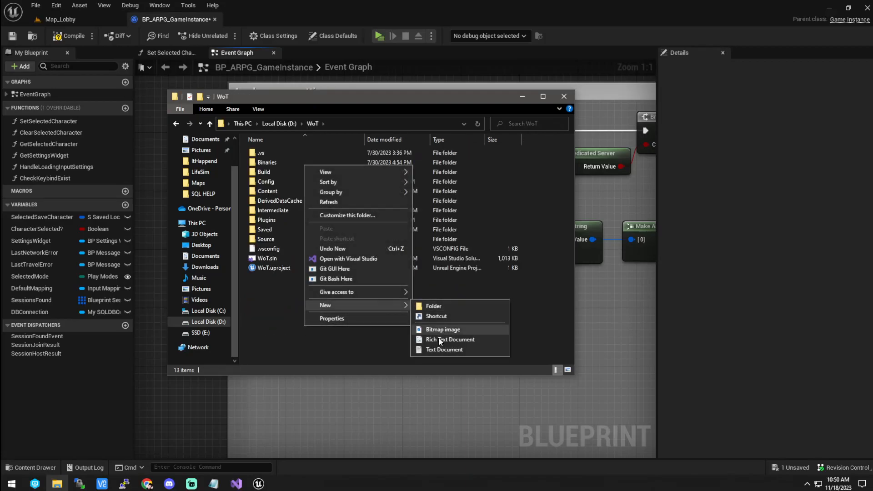
click(444, 349)
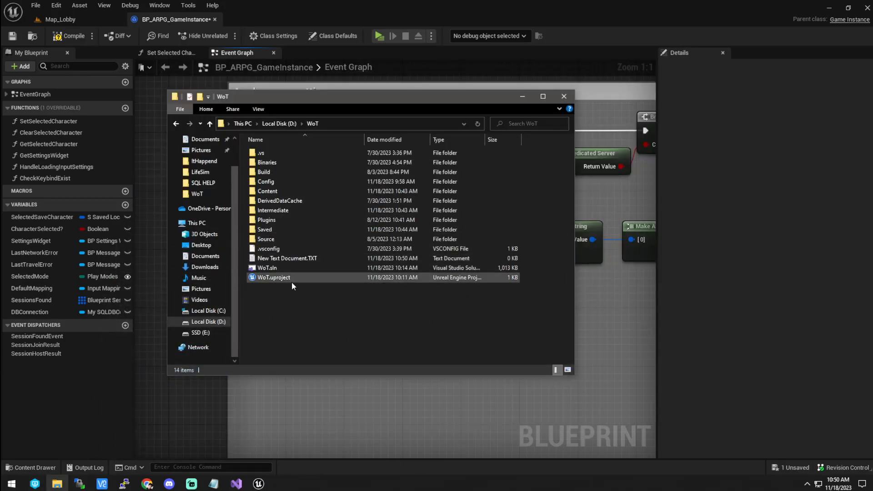
right_click(285, 289)
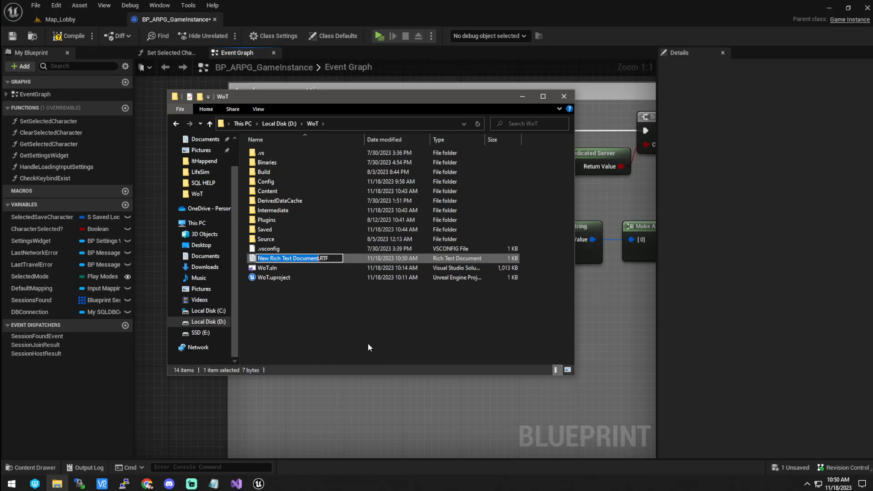
click(297, 258)
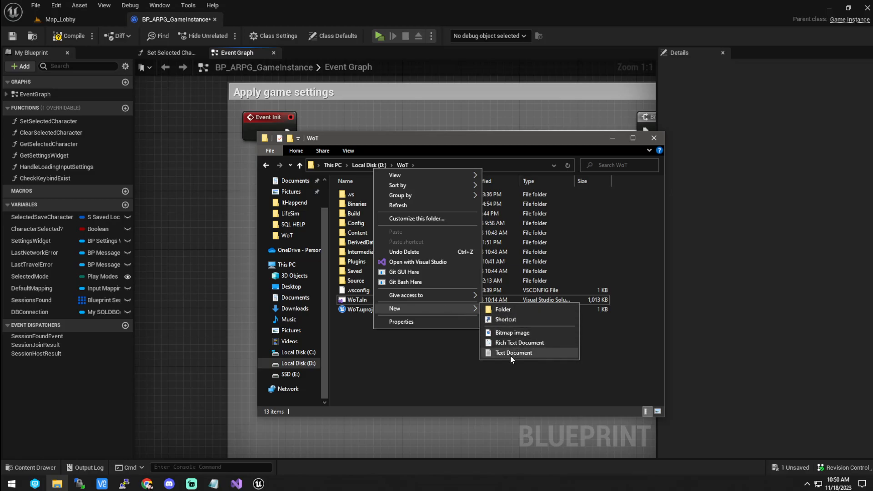
click(513, 353)
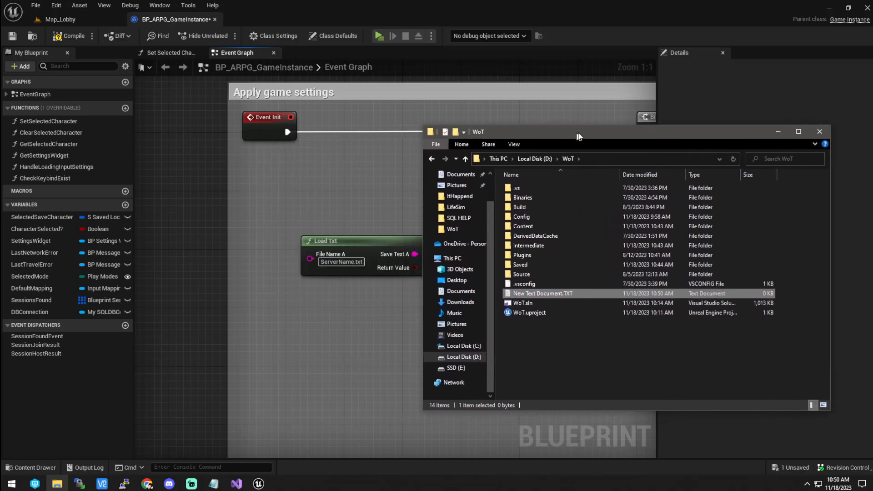
double_click(543, 293)
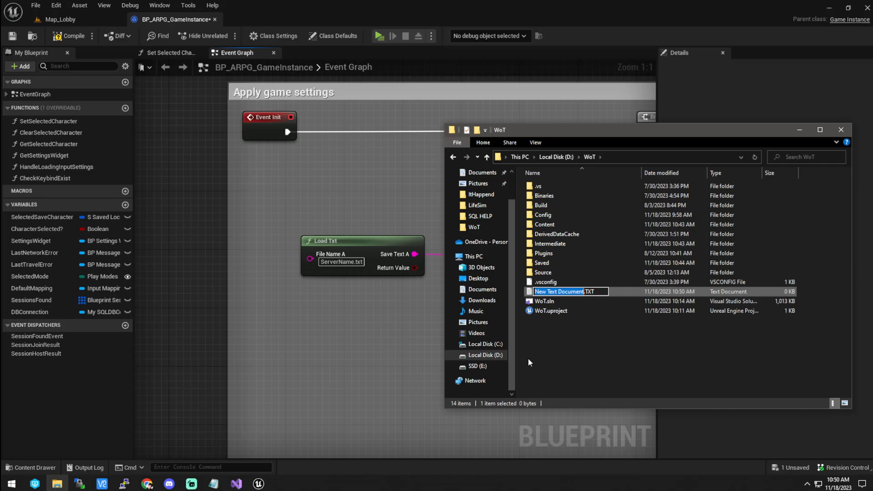
text(ServerName.txt)
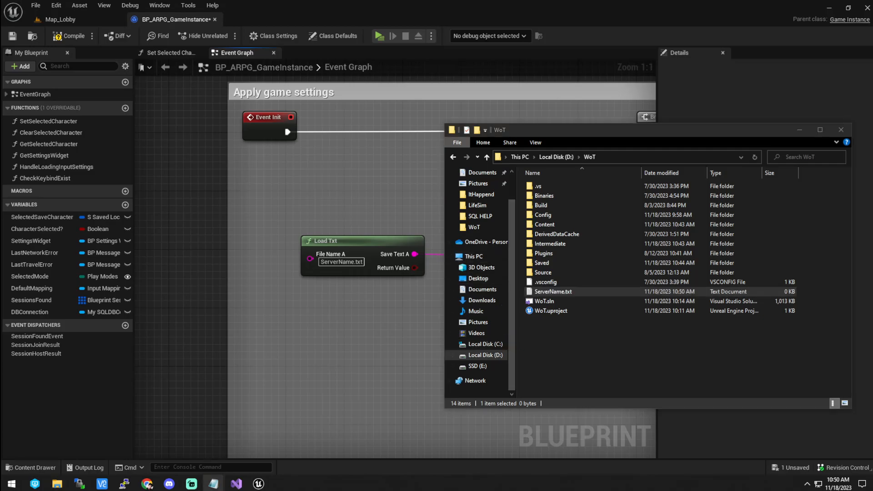
Write 'This is the server name.' into ServerName.txt, save, and close Notepad
double_click(553, 291)
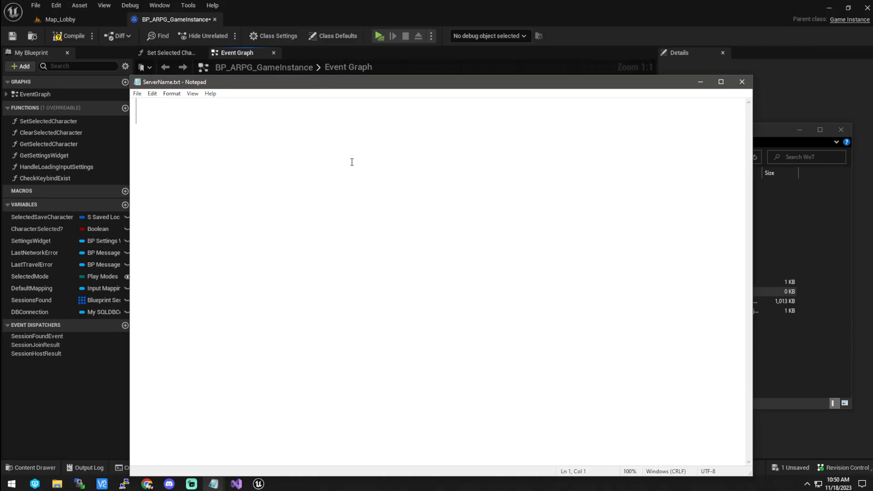
text(This is the eserver a)
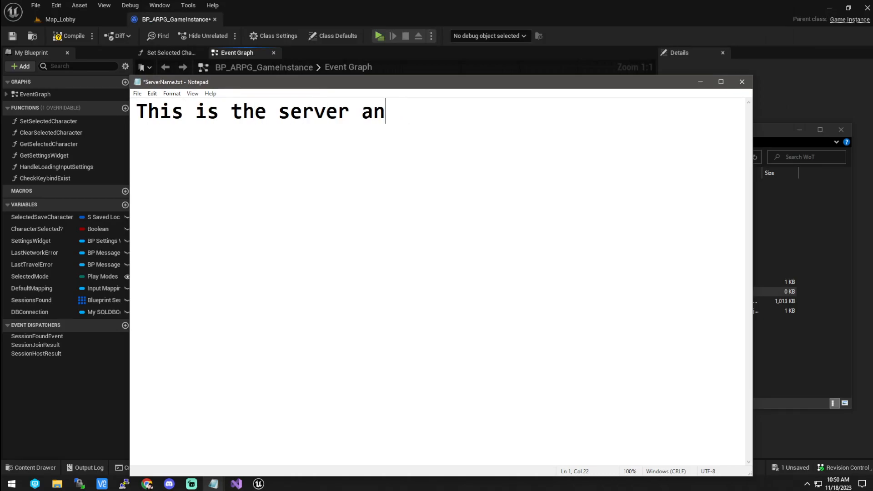
text(name.)
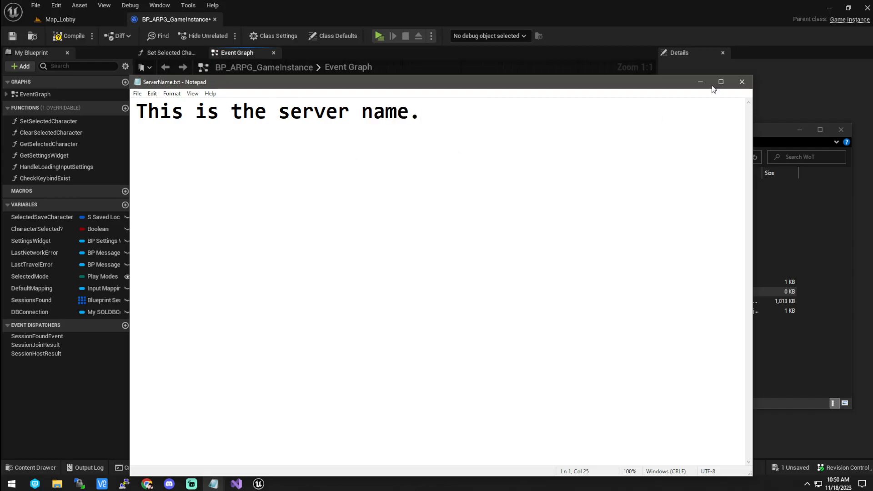
click(741, 82)
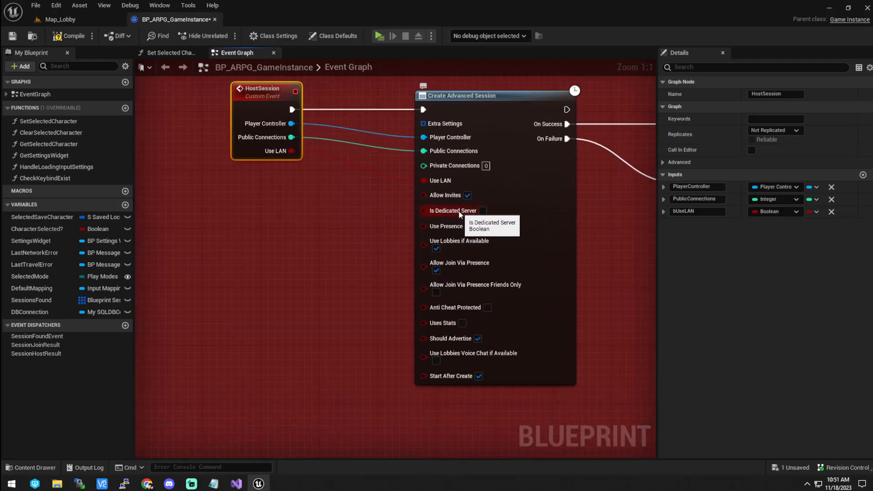
scroll(down, 3)
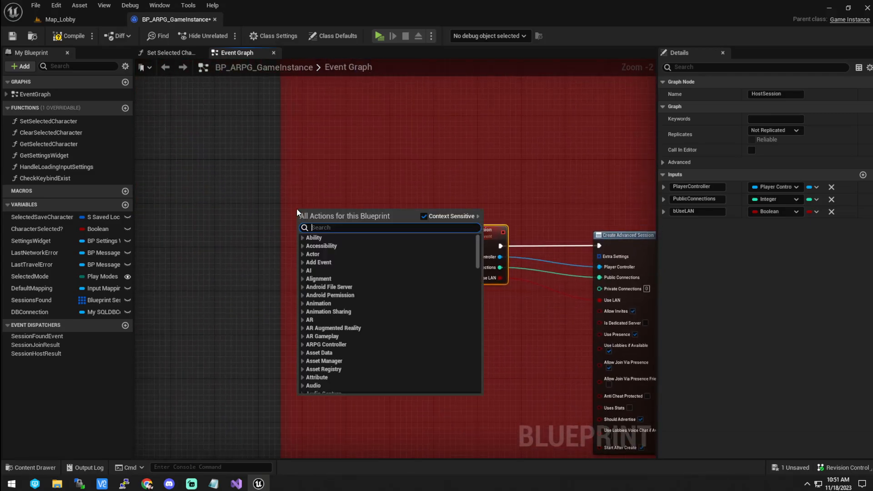
text(create session)
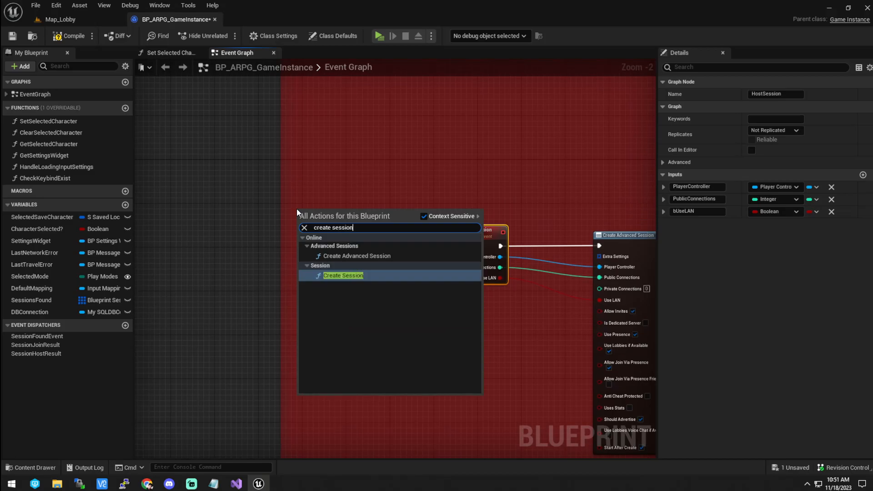
click(343, 275)
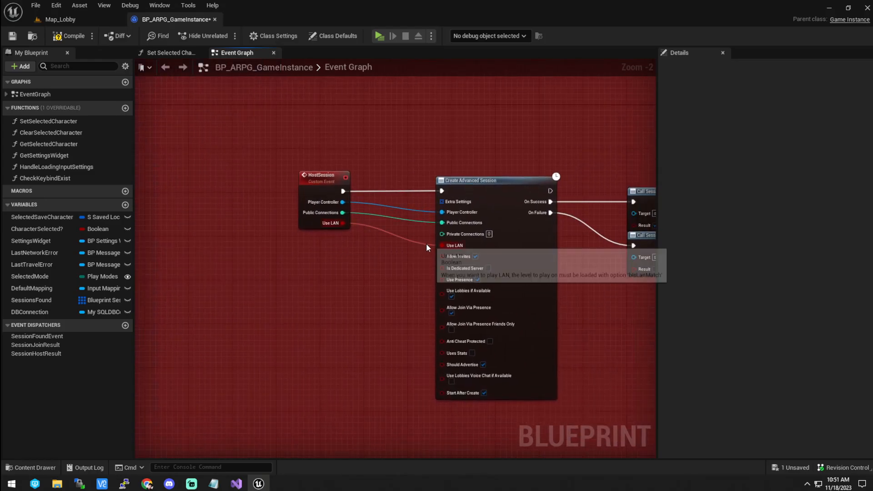
scroll(down, 3)
text(load)
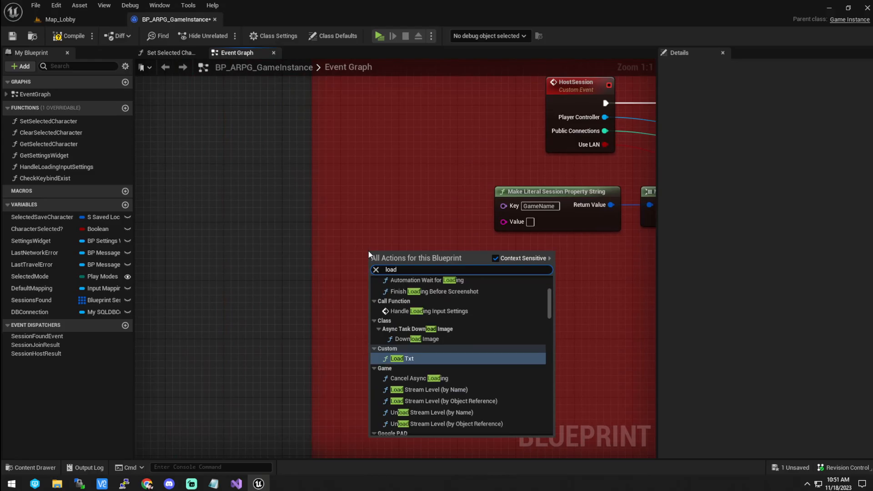
Add a trial Load Txt node, remove it, and save BP_ARPG_GameInstance
click(402, 358)
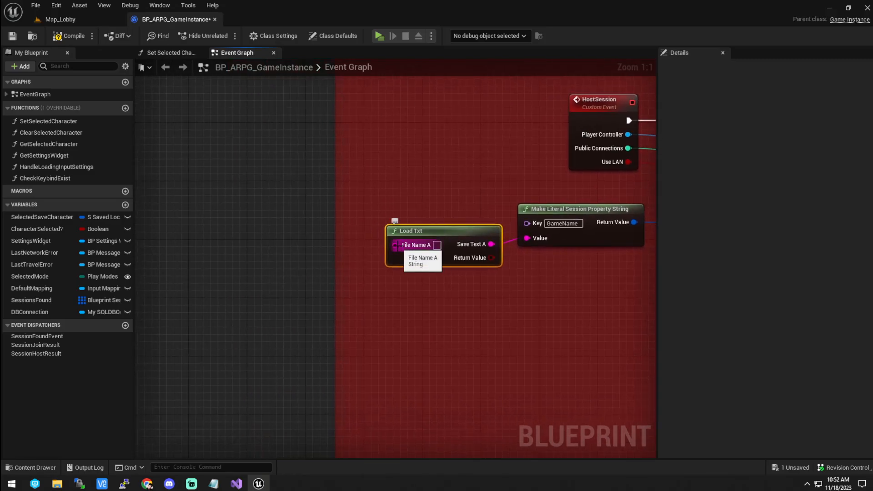
mouse_move(406, 296)
text(ServerName.txt)
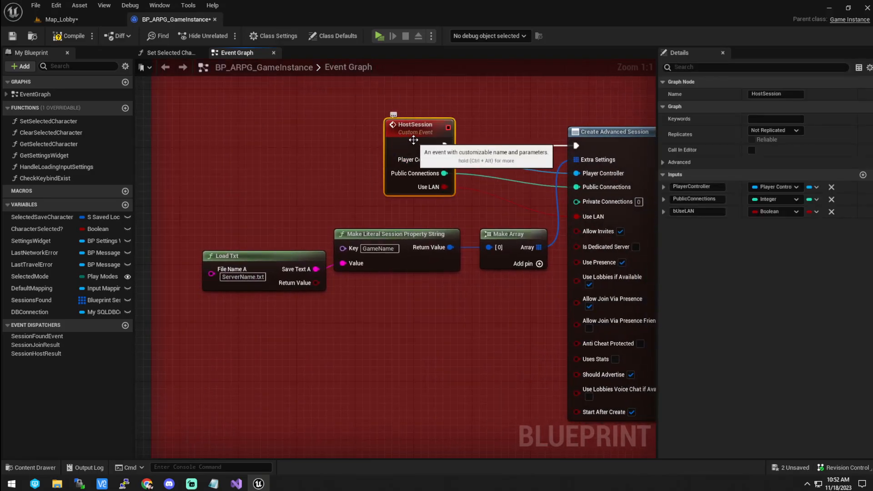
mouse_move(115, 57)
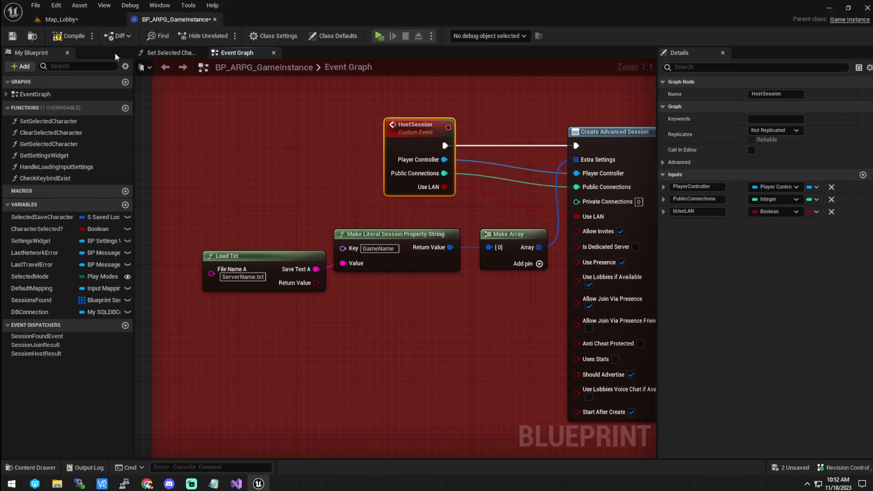
mouse_move(341, 207)
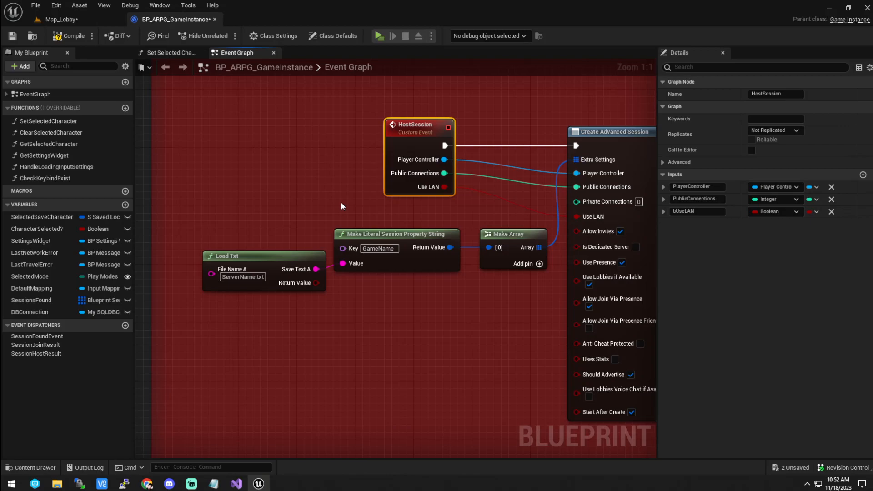
mouse_move(252, 144)
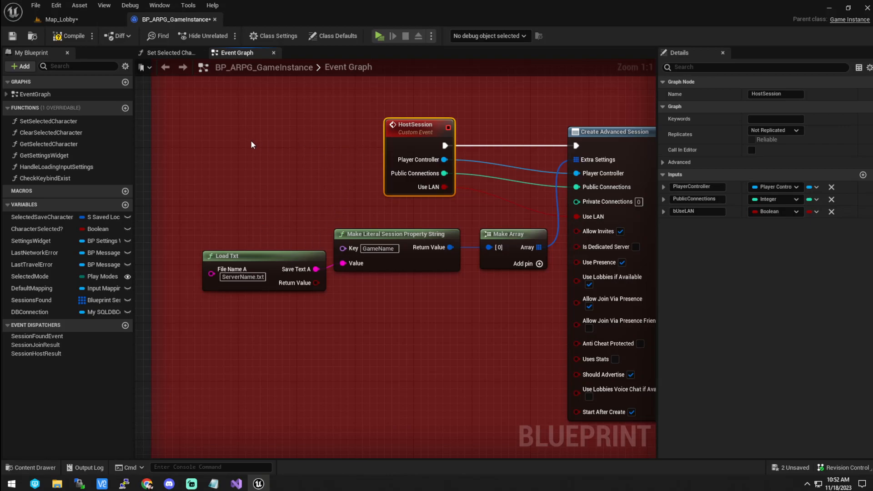
mouse_move(420, 144)
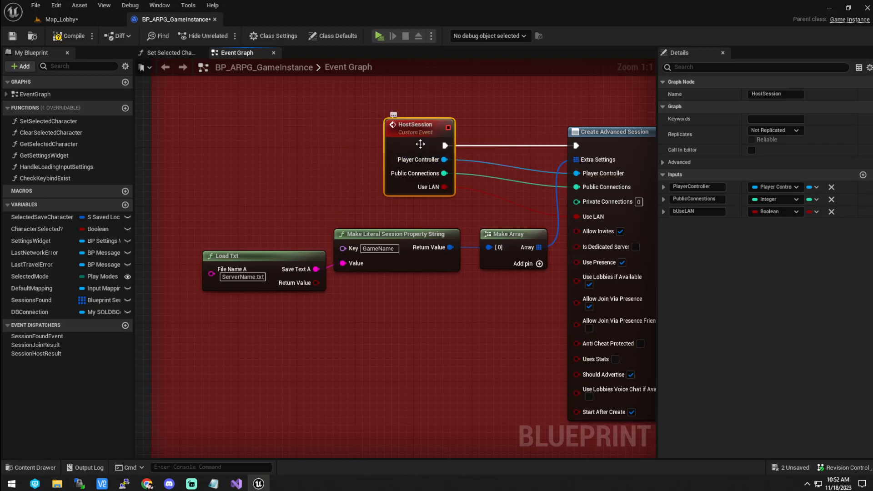
mouse_move(414, 138)
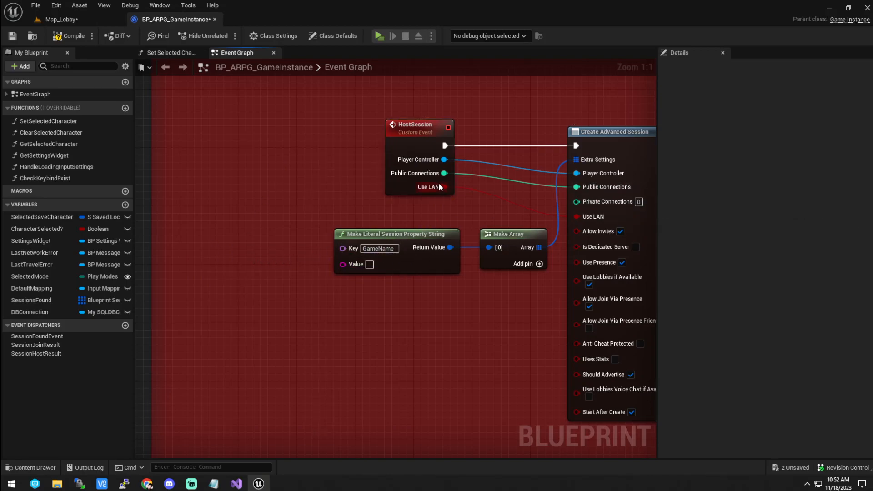
mouse_move(435, 187)
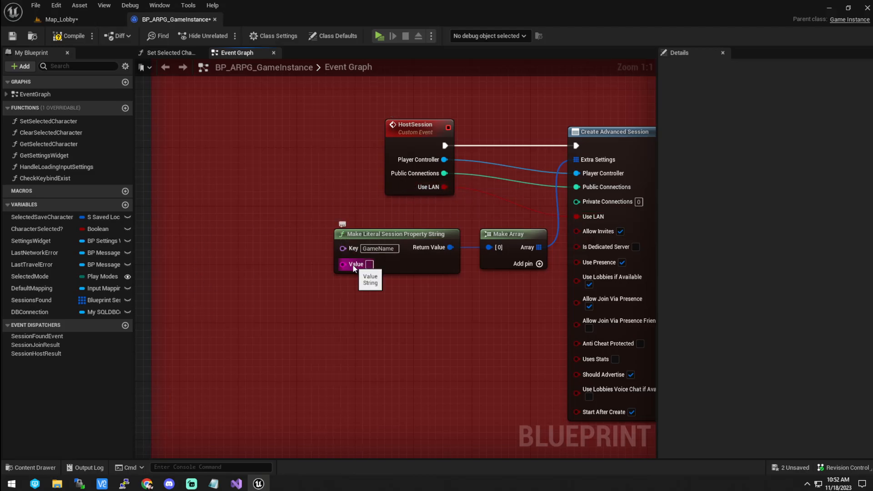
mouse_move(12, 36)
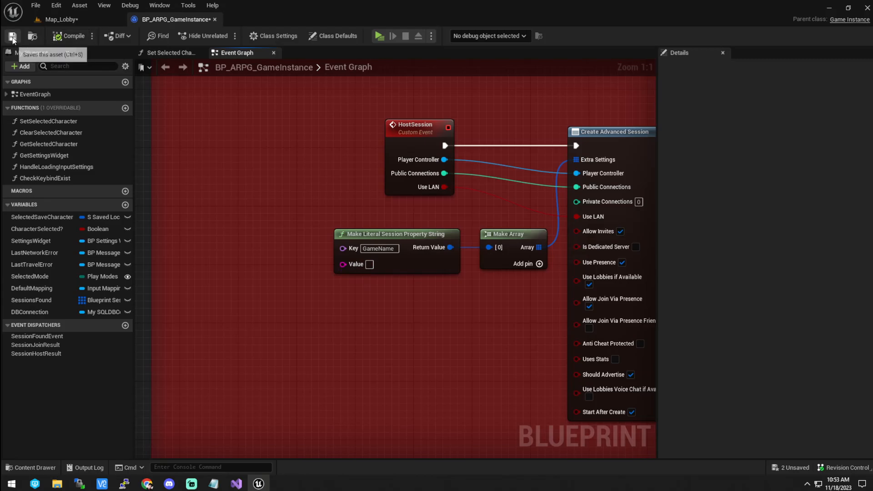
click(11, 35)
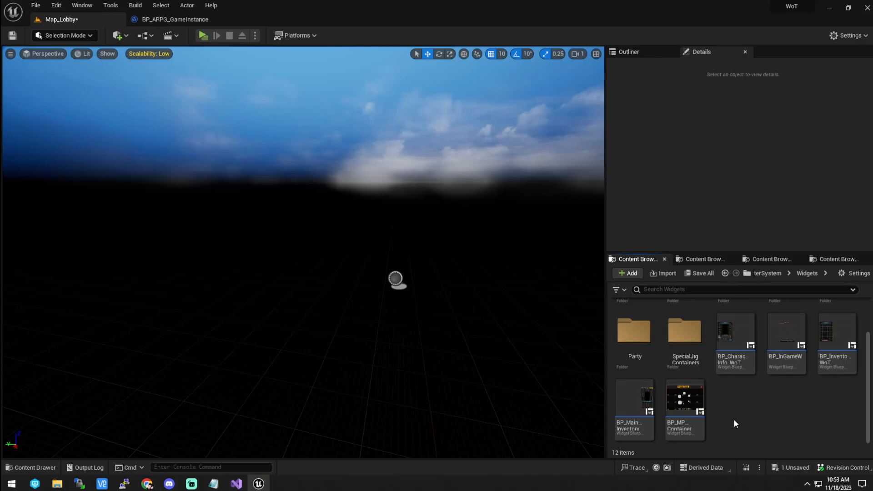
mouse_move(731, 424)
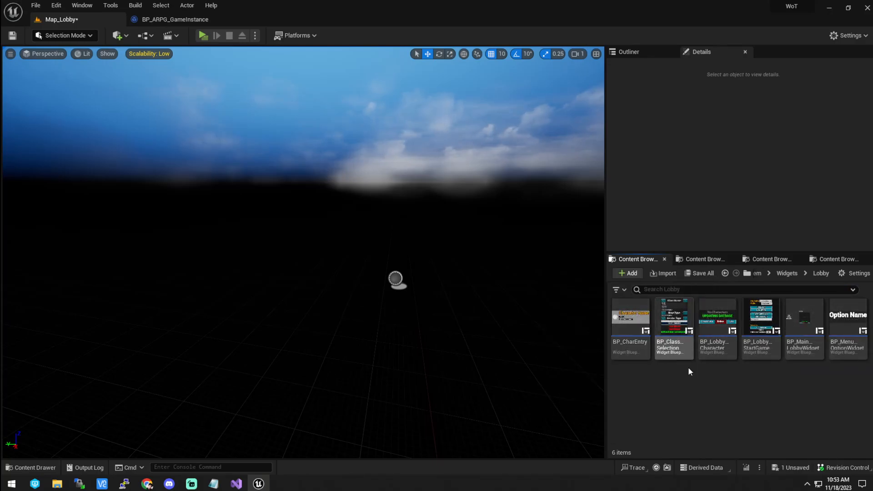
mouse_move(731, 369)
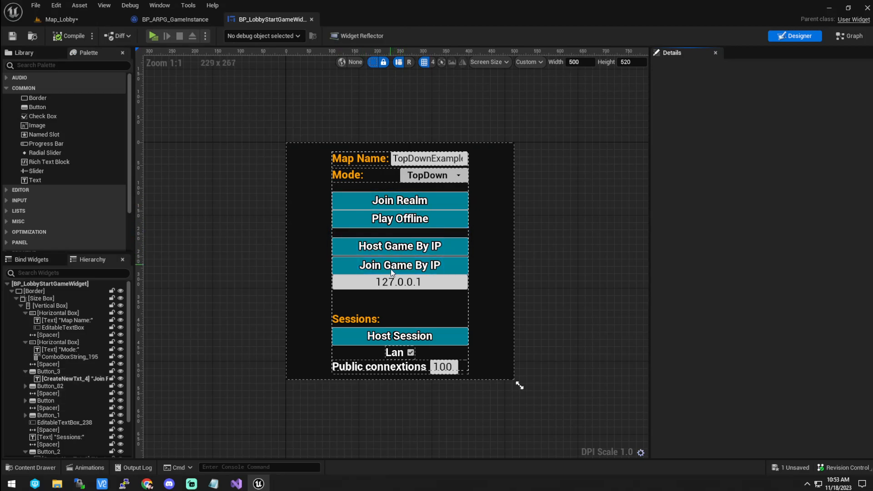
Pan the widget's Event Graph to the Host Session nodes, then return to the Designer layout
click(399, 335)
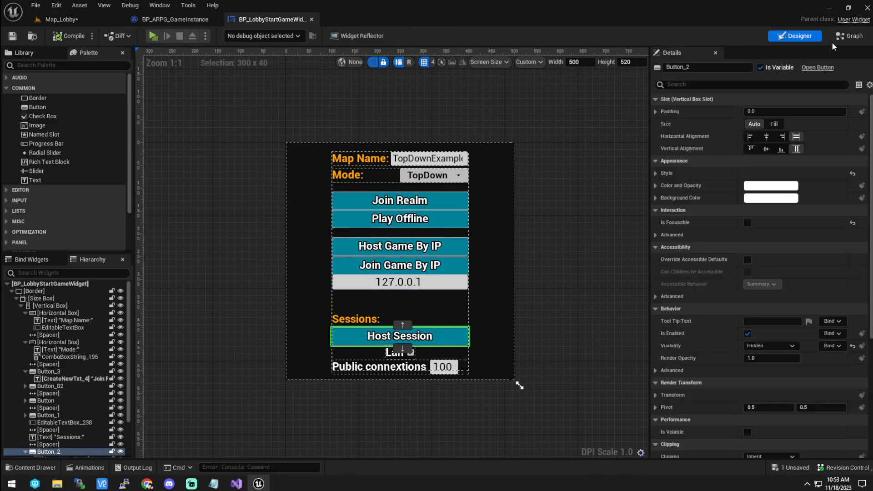
click(849, 36)
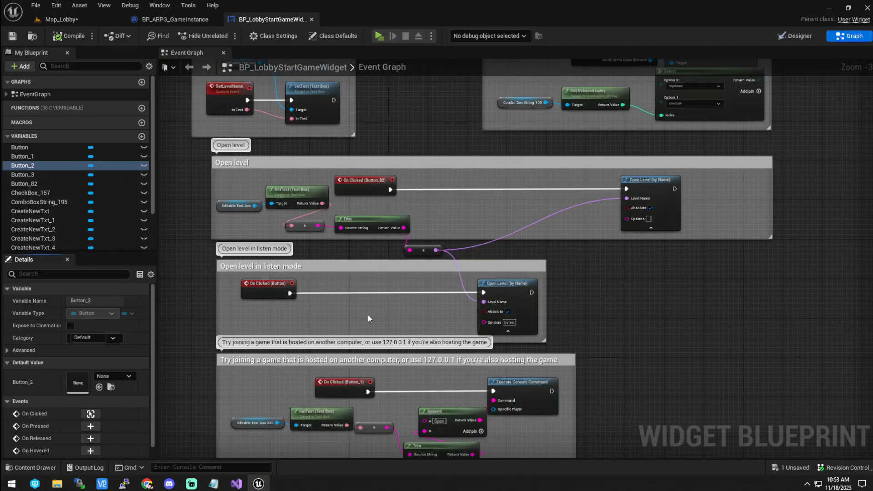
drag(367, 318, 397, 131)
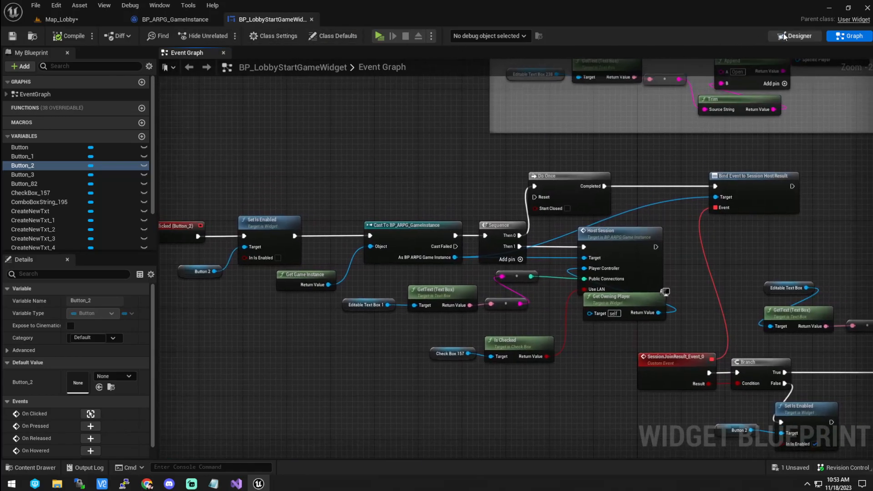
click(794, 36)
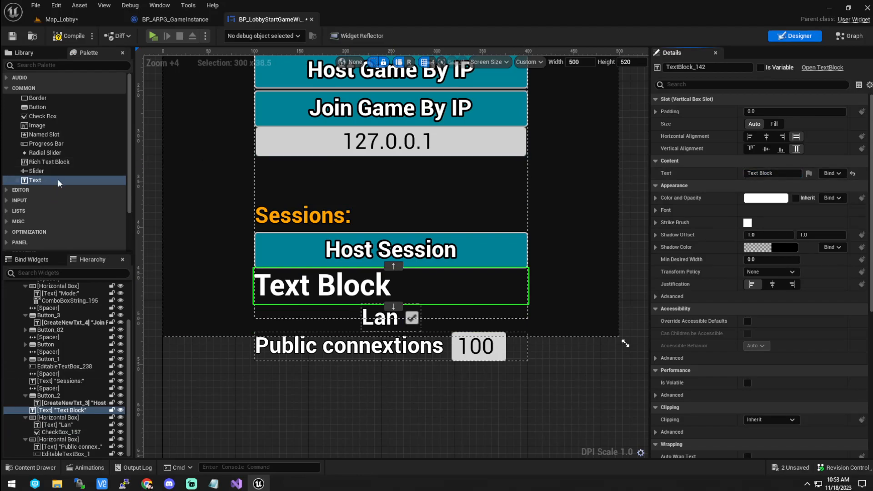
mouse_move(35, 180)
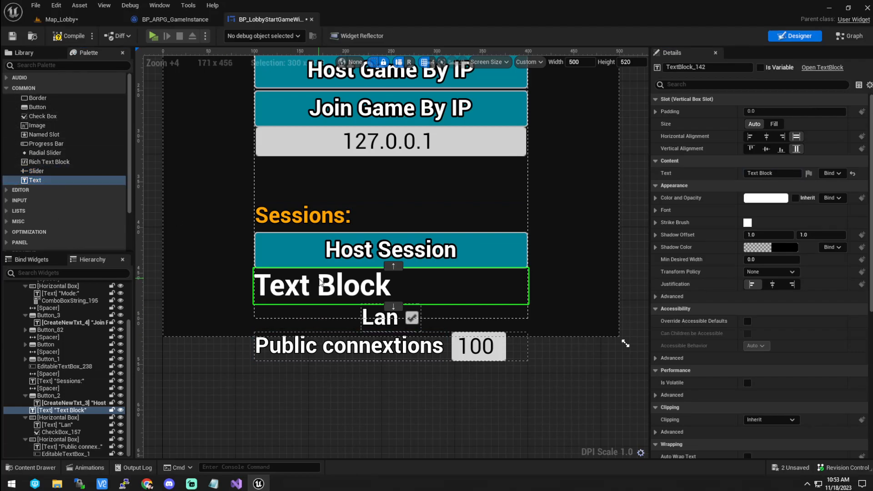
Search the Palette for 'text' and add an Editable Text widget to the layout
text(teex)
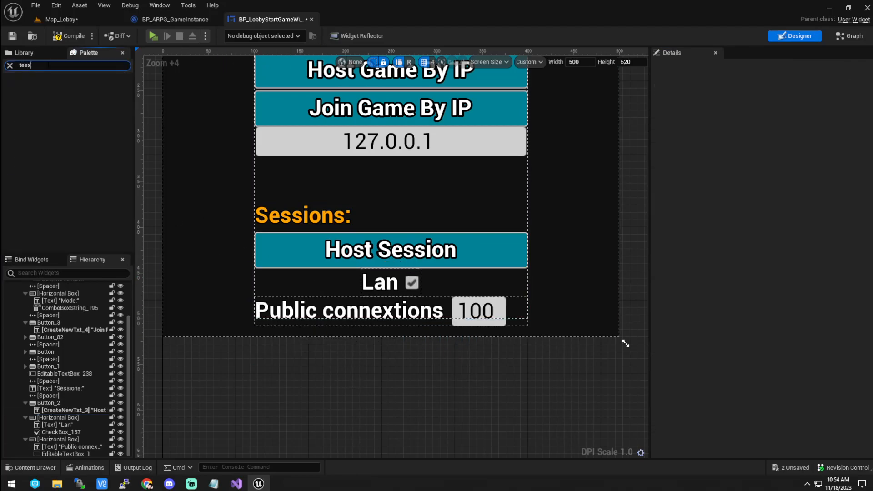
key(backspace)
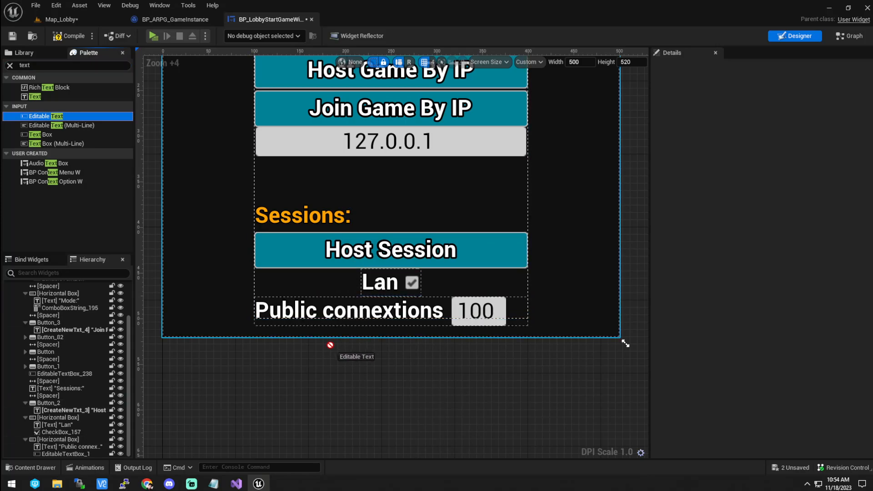
click(478, 313)
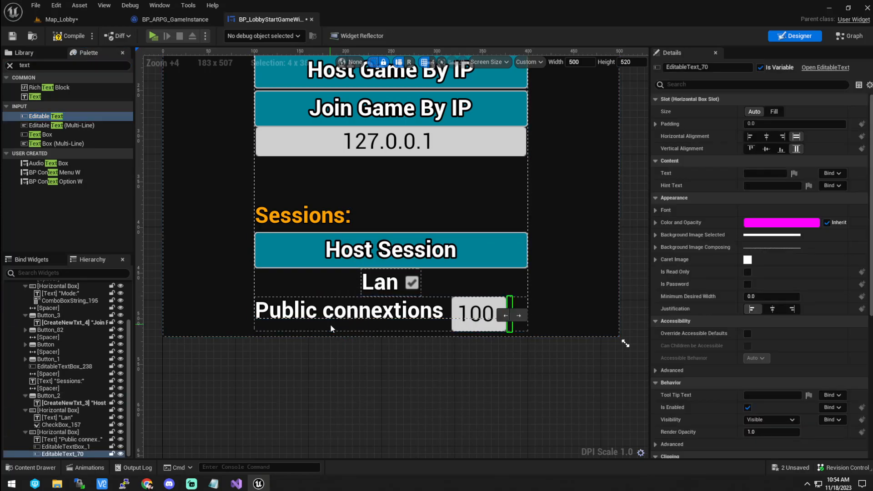
click(62, 454)
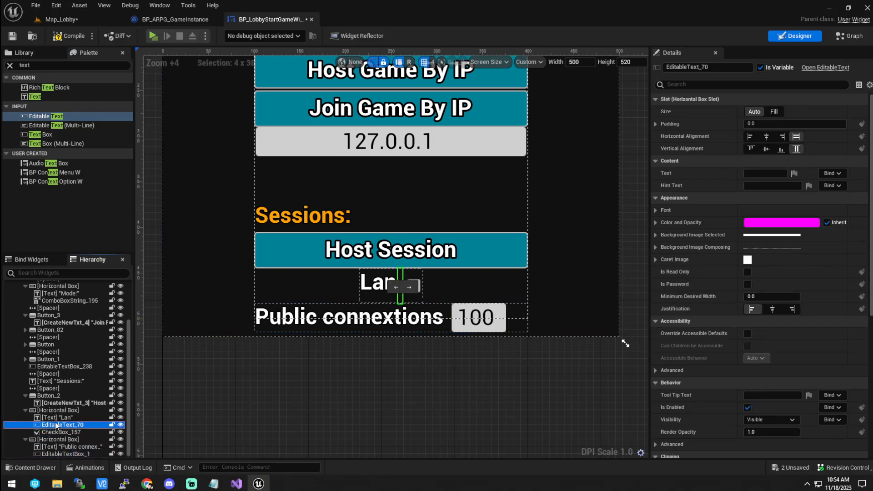
Place the Editable Text inside the Lan horizontal box, ahead of the Lan label
click(387, 284)
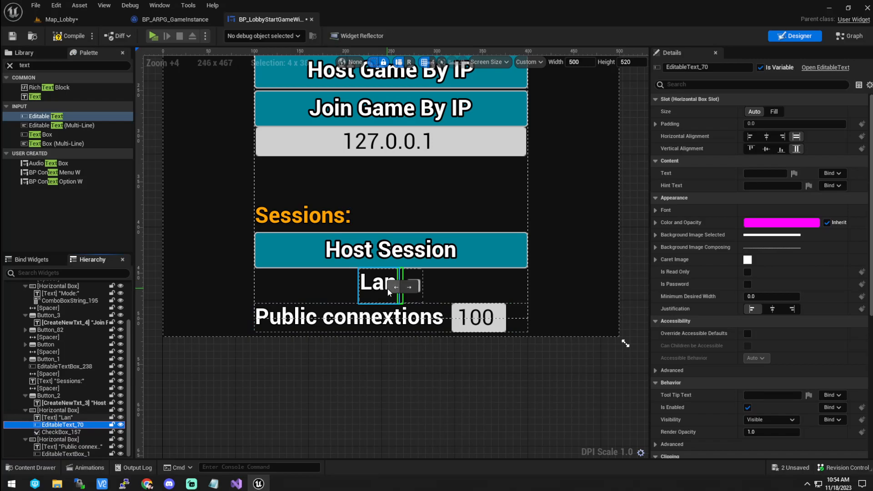
click(58, 418)
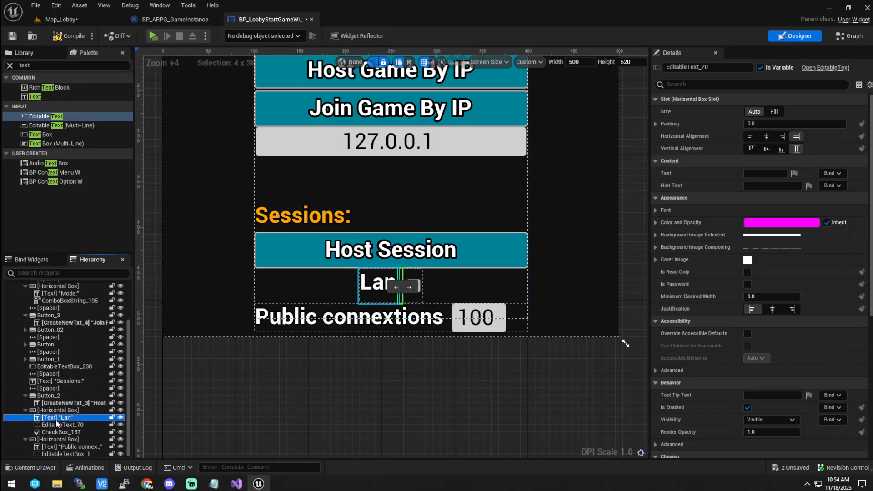
click(60, 425)
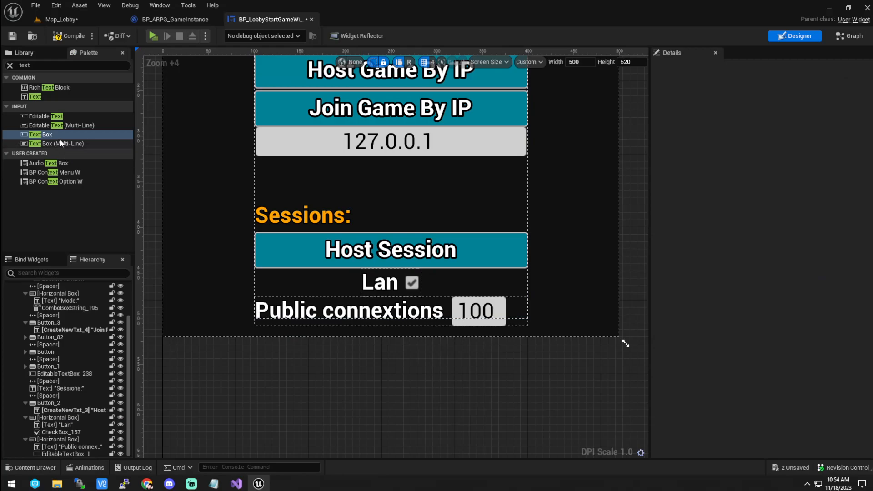
click(34, 96)
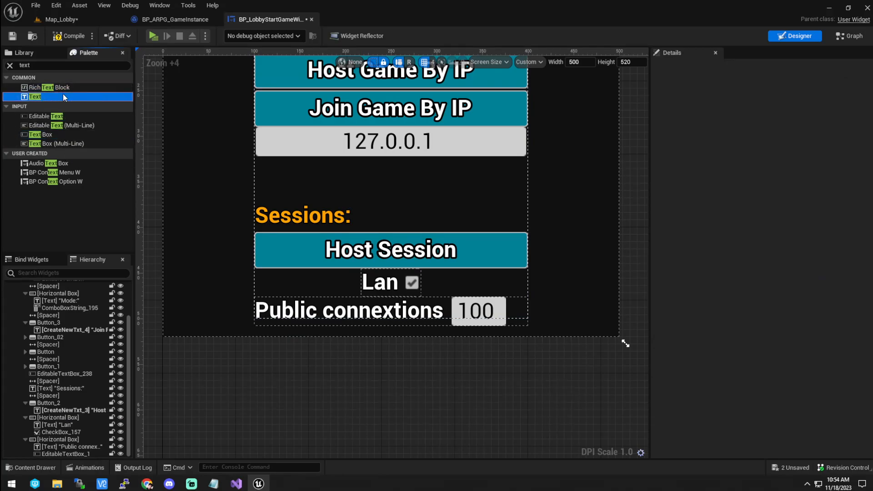
mouse_move(59, 126)
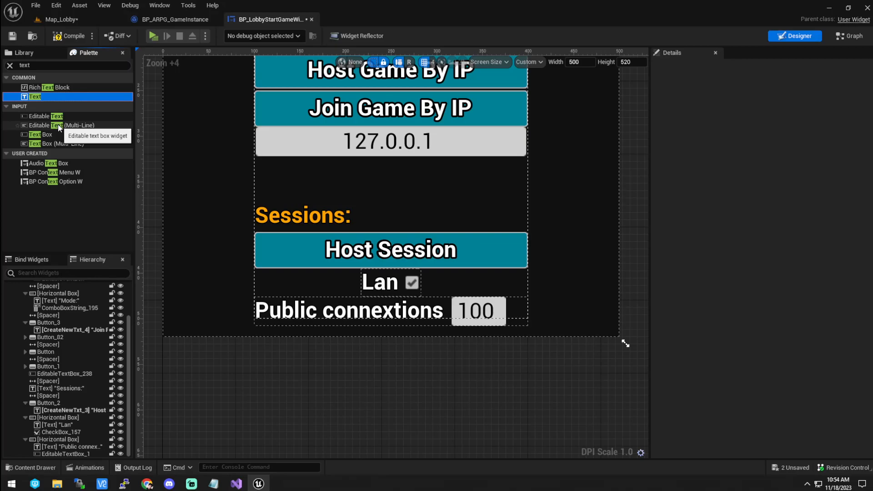
click(47, 116)
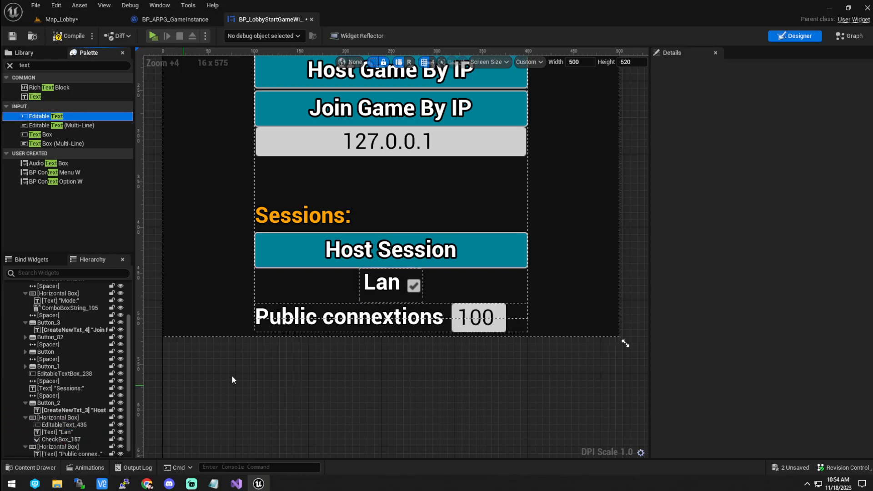
Give the field Fill size, left alignment and 'Server name' text, then rename it ServerName
click(50, 432)
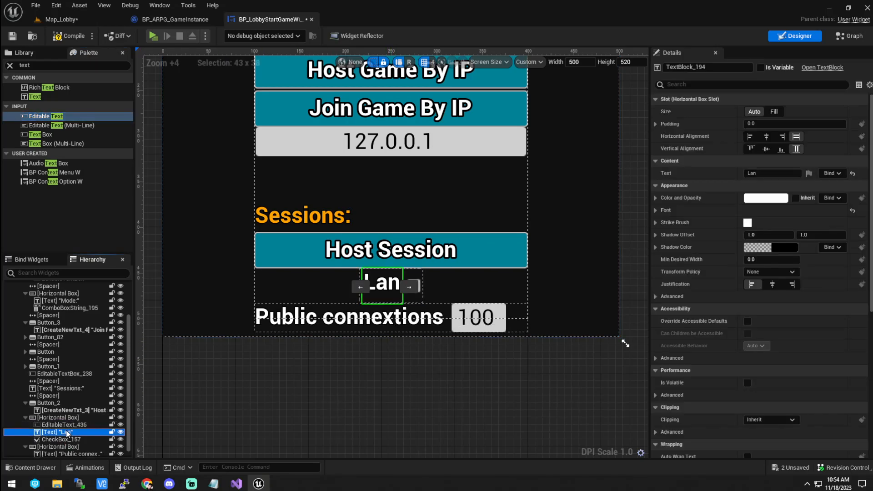
click(63, 424)
text(Server name)
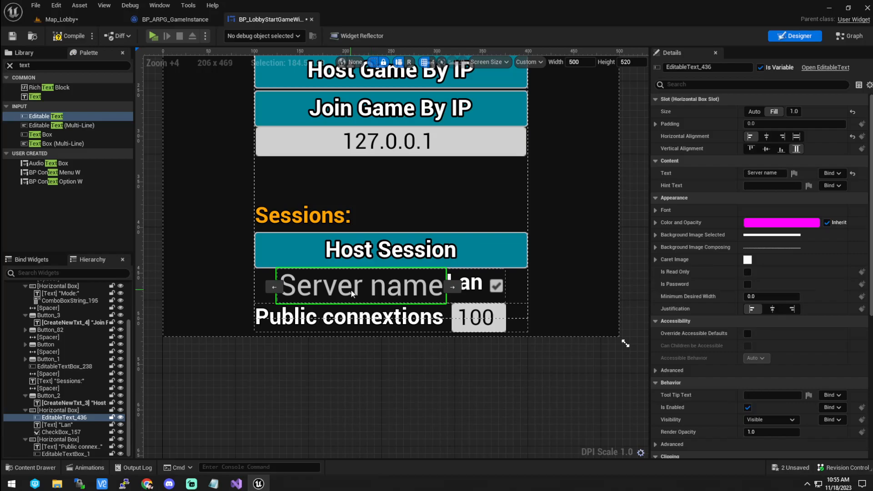
double_click(707, 67)
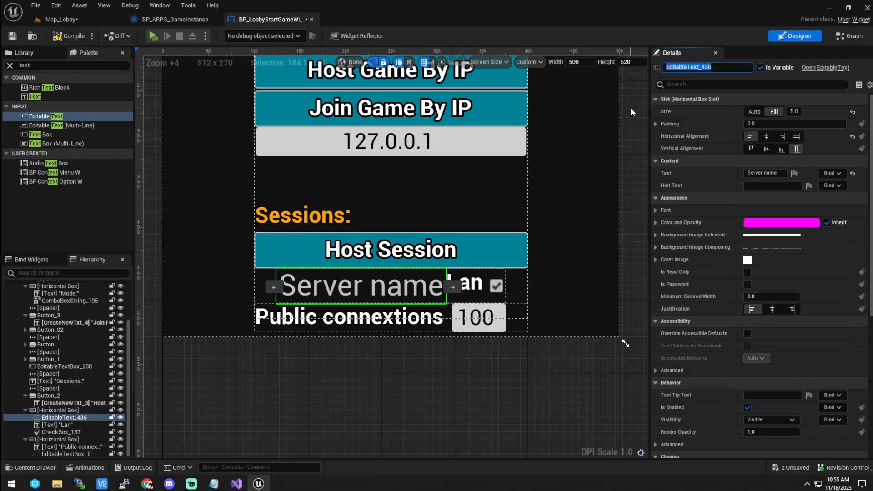
text(SererName)
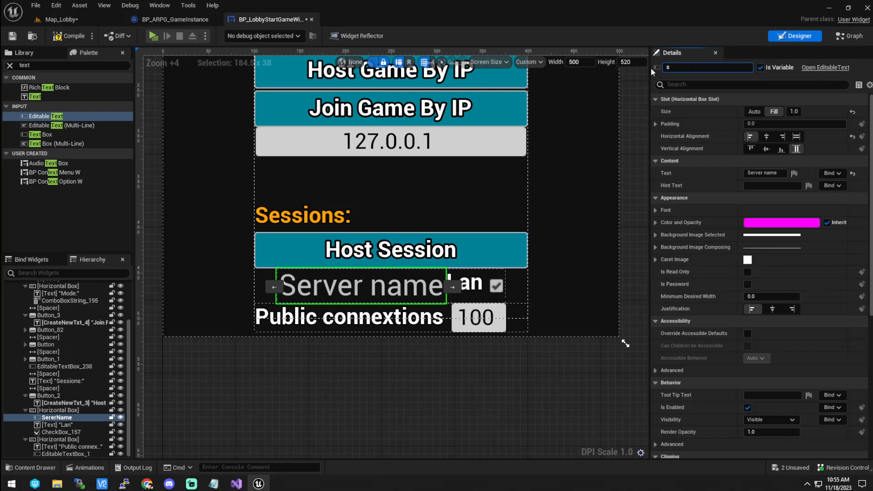
text(ServerName)
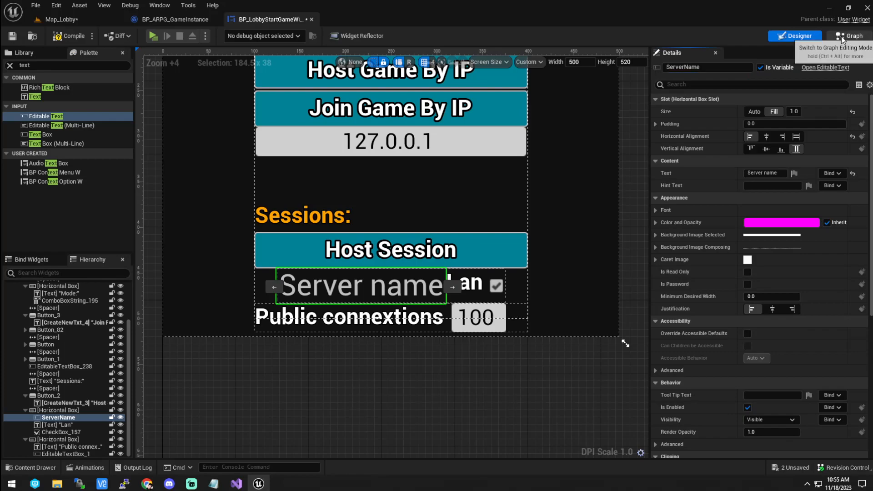
Add a ServerName getter to the widget's event graph and attach a Get Text node
click(848, 36)
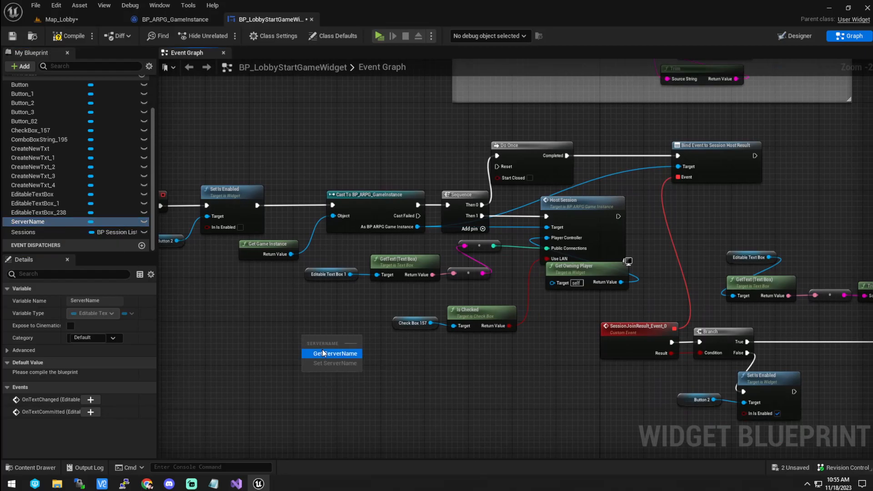
click(332, 354)
text(edite)
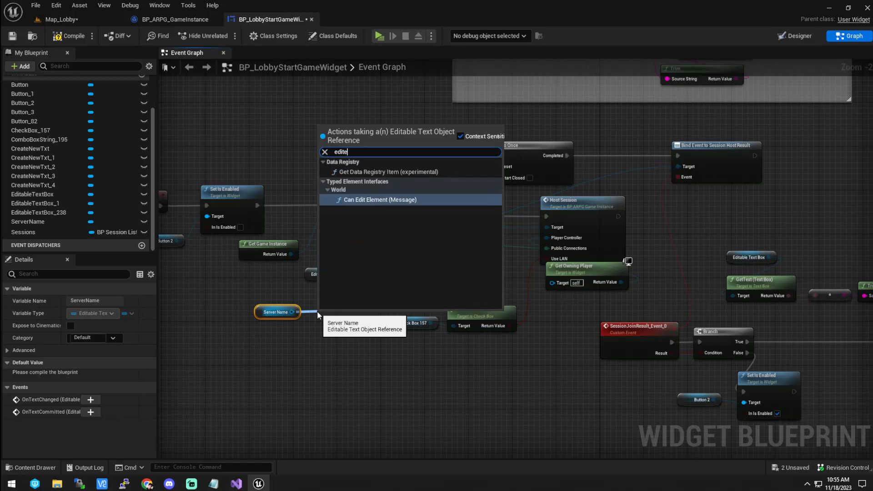
text(get text)
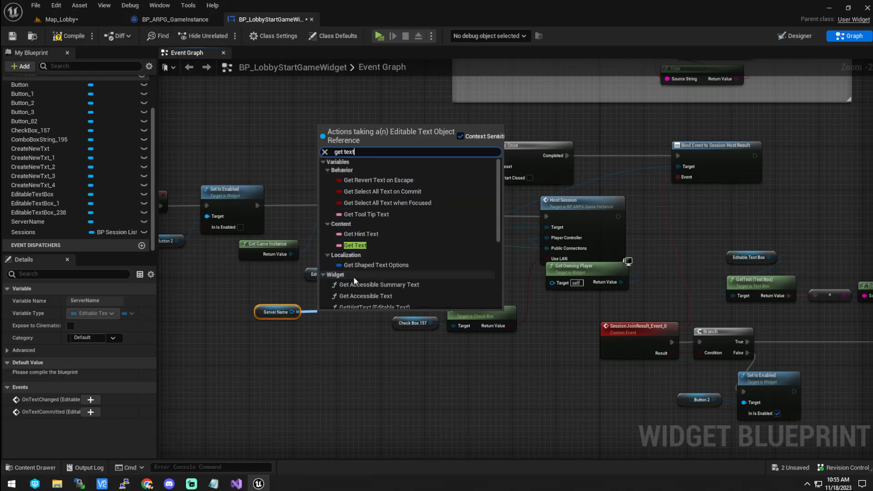
click(354, 246)
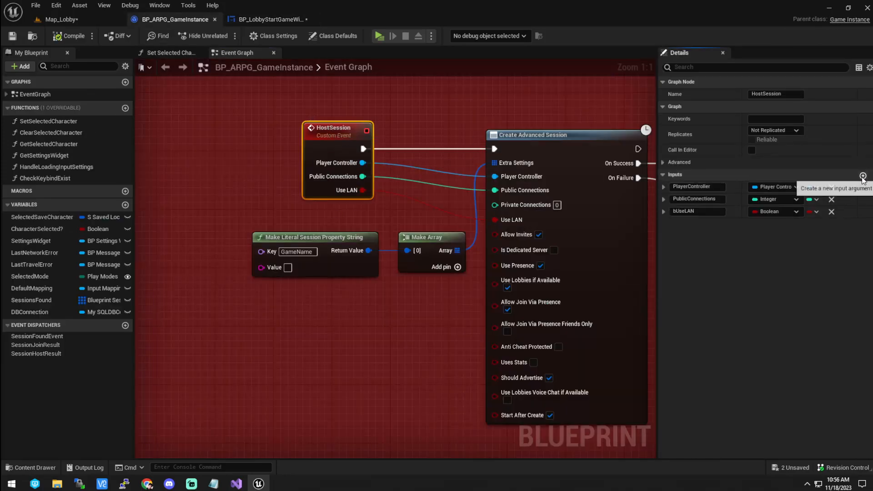
Add a ServerName Text input to HostSession, wire it to GameName's value, and compile
click(863, 175)
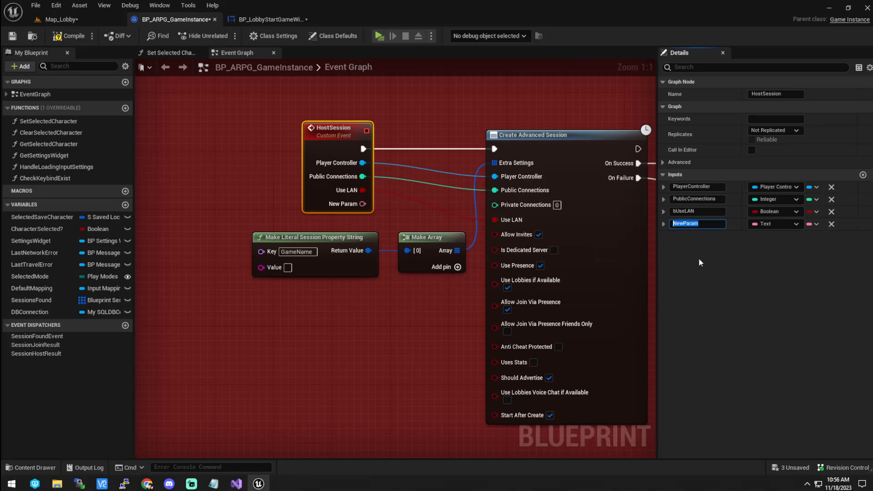
text(ServerName)
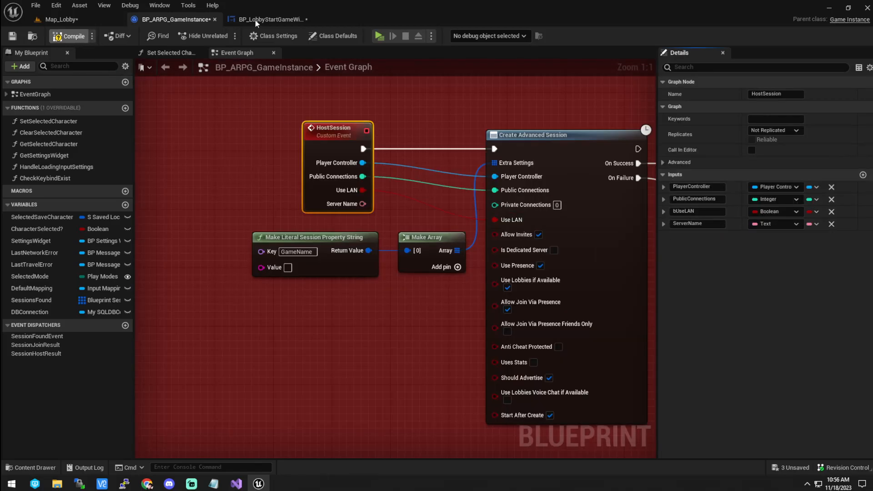
click(270, 19)
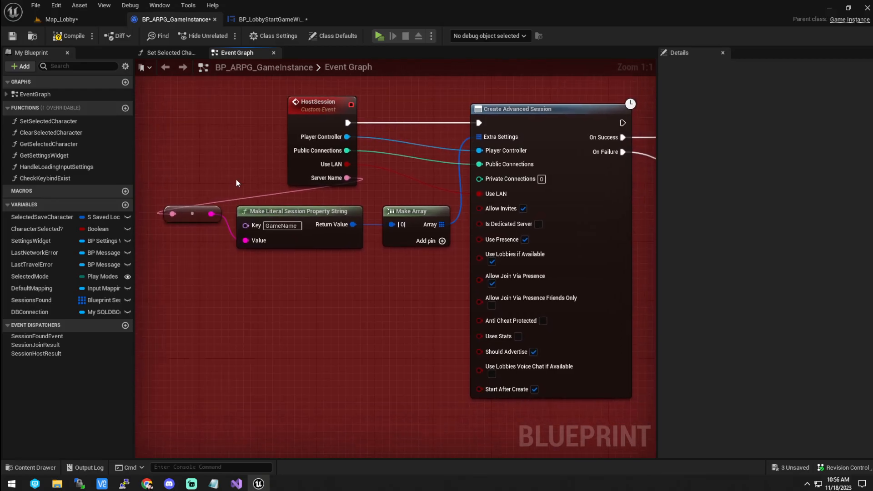
scroll(down, 3)
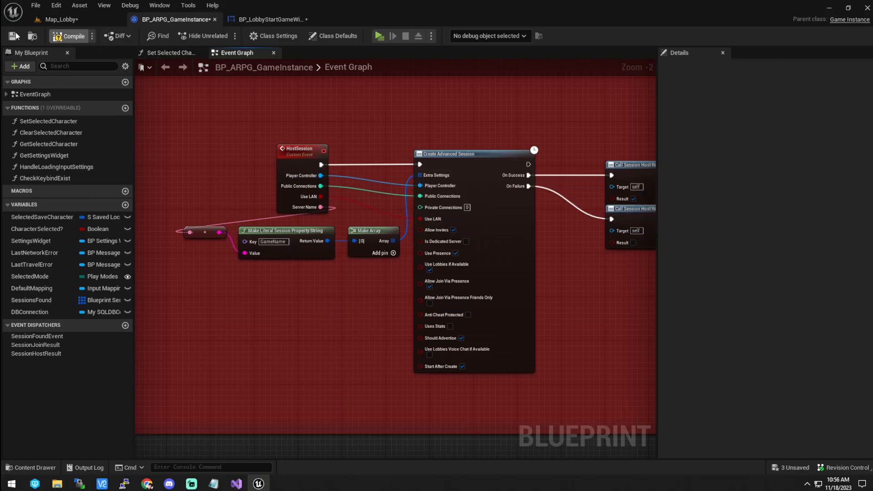
click(59, 19)
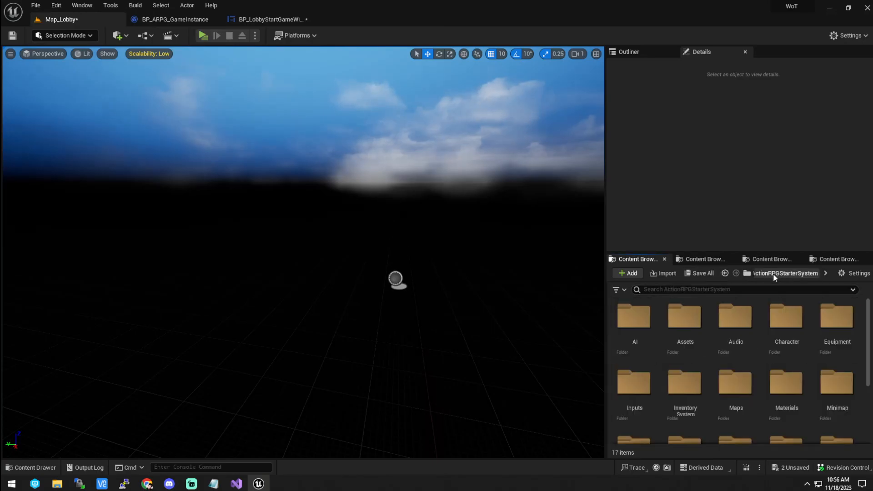
Find 'Test' in the Content Browser and open AITestMap, passing the check-out prompt
click(724, 290)
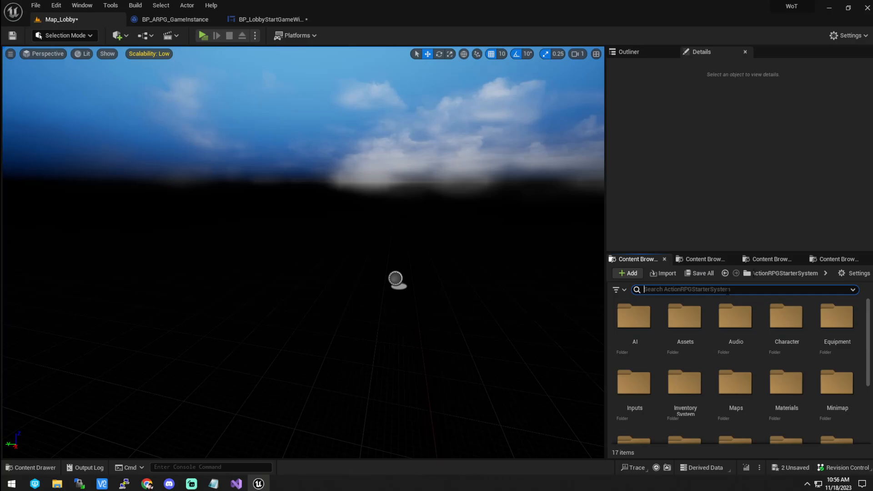
text(Test)
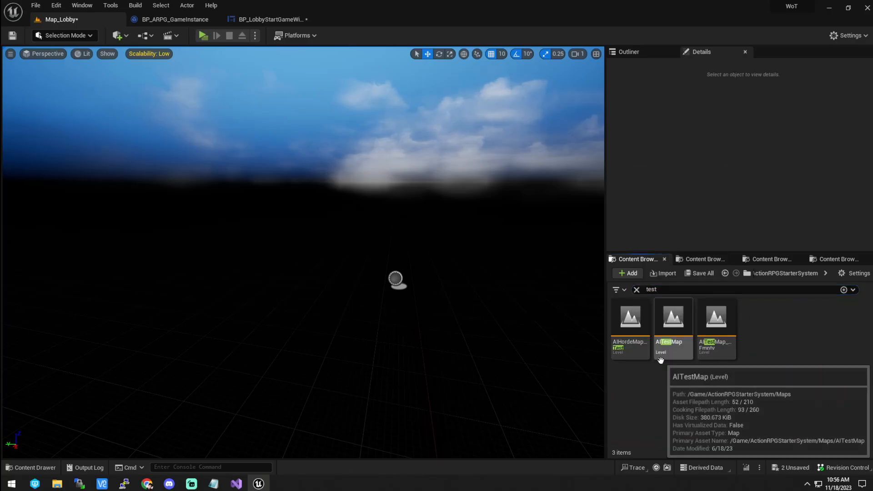
click(673, 319)
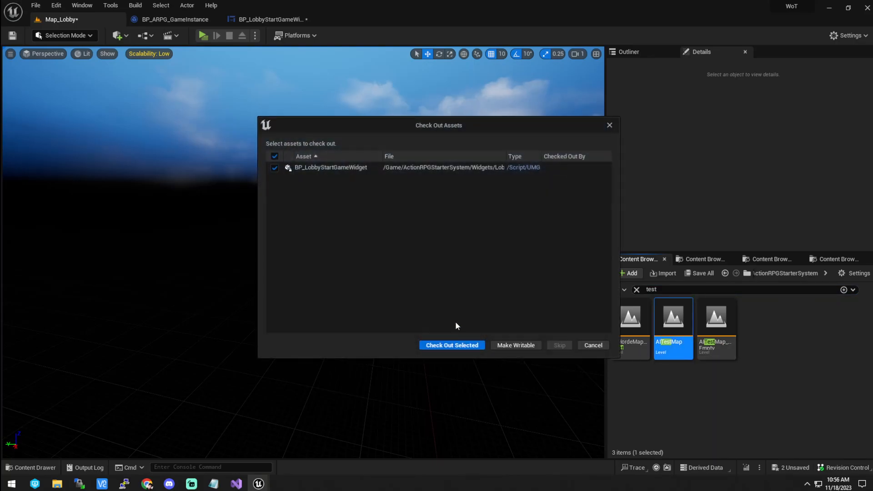
click(452, 345)
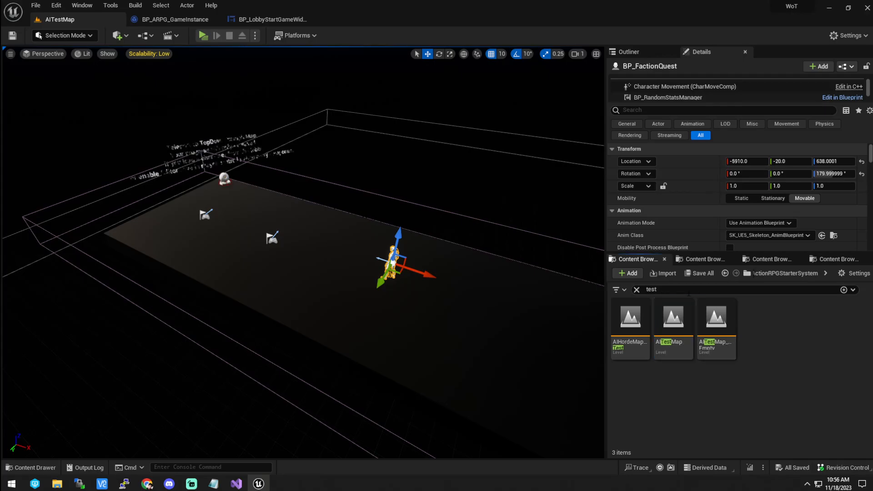
Search the Content Browser for the player controller
click(635, 289)
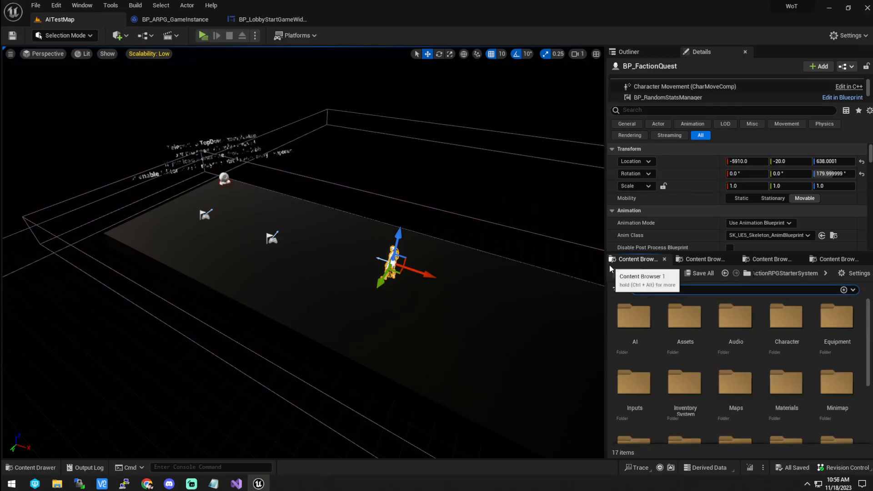
text(plyaer controller)
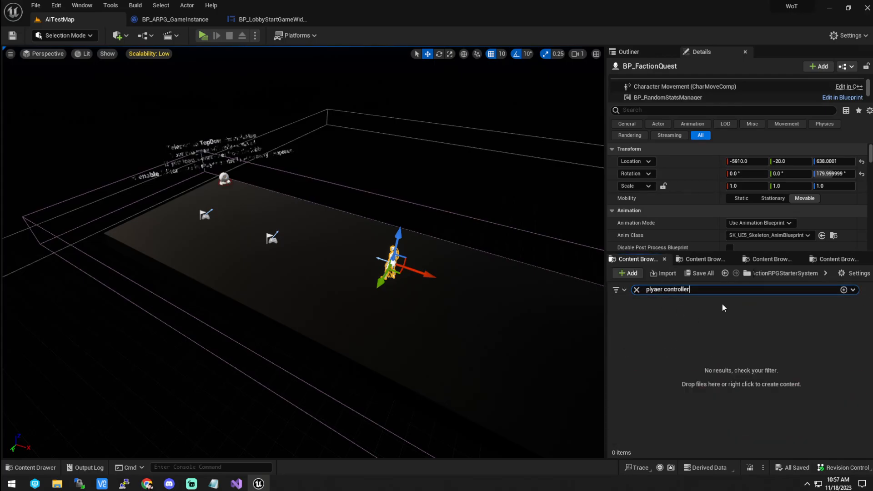
text(player)
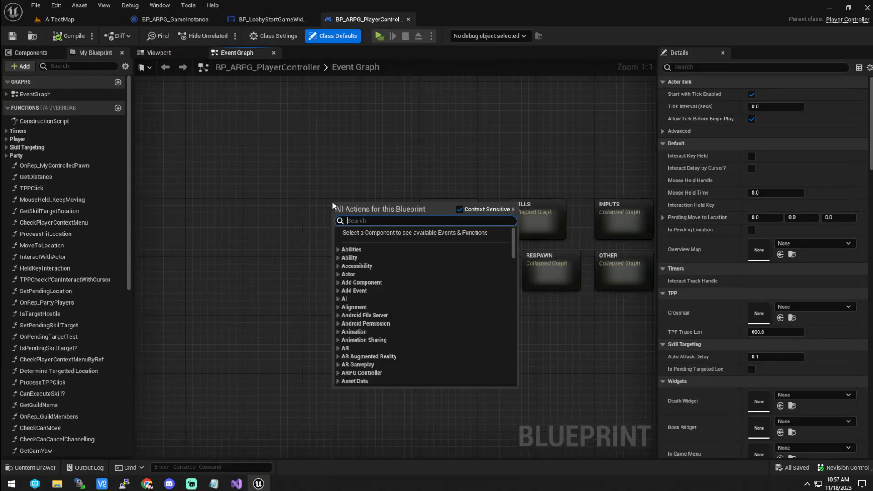
Add a Keyboard K event printing Load Txt's output, with File Name set to ServerName.txt
text(Keyboard K)
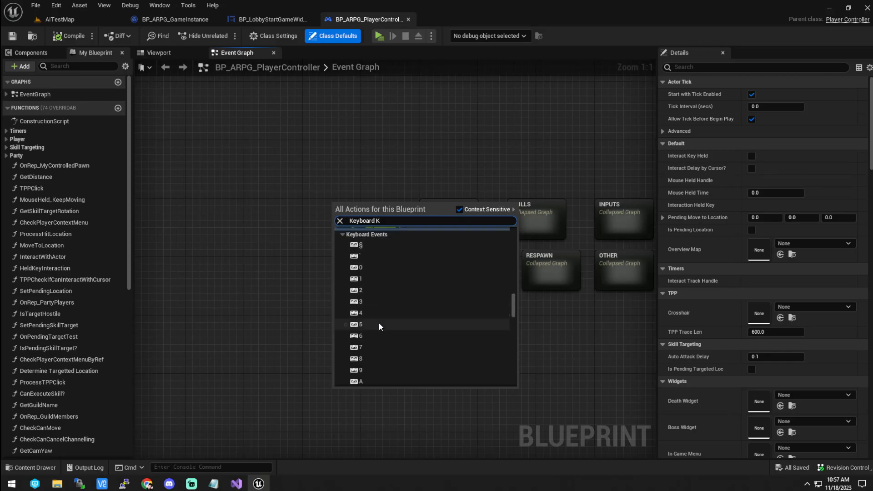
scroll(down, 3)
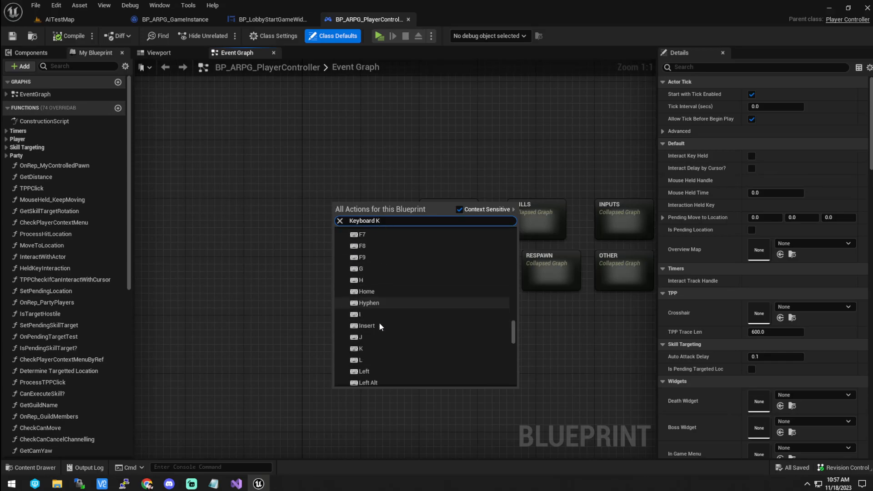
click(360, 348)
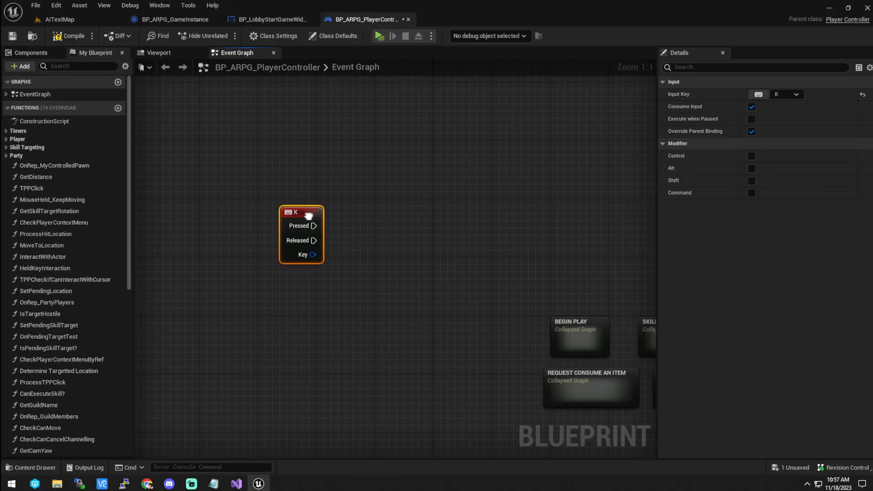
text(loadt)
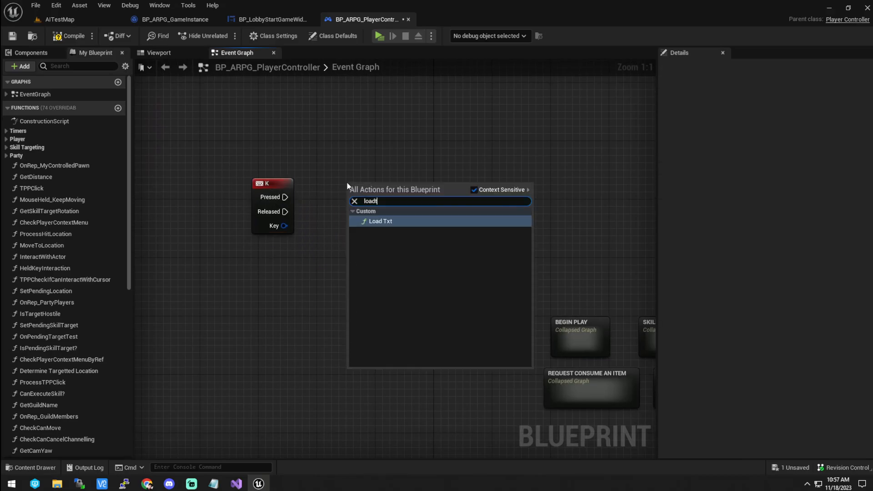
click(380, 221)
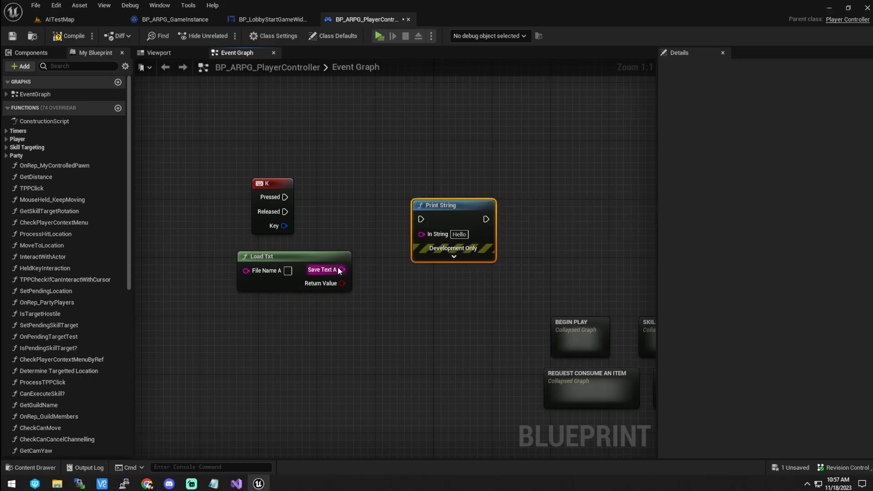
drag(343, 270, 421, 225)
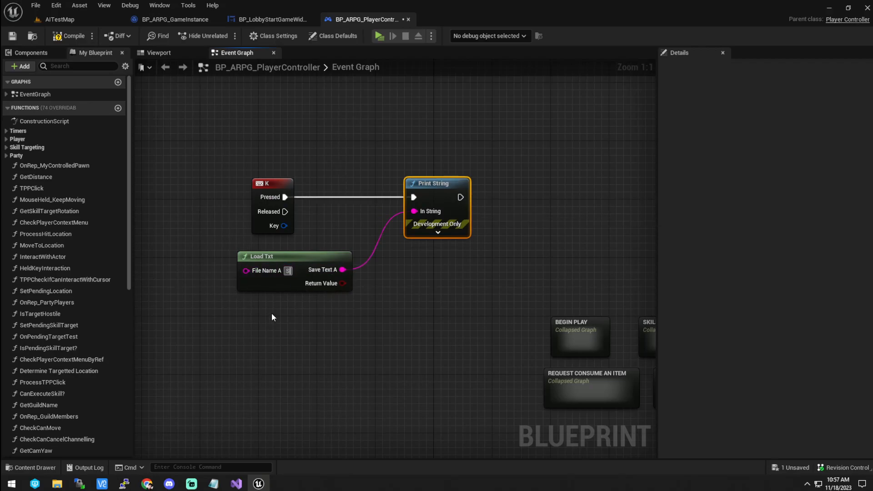
text(ServerName.txt)
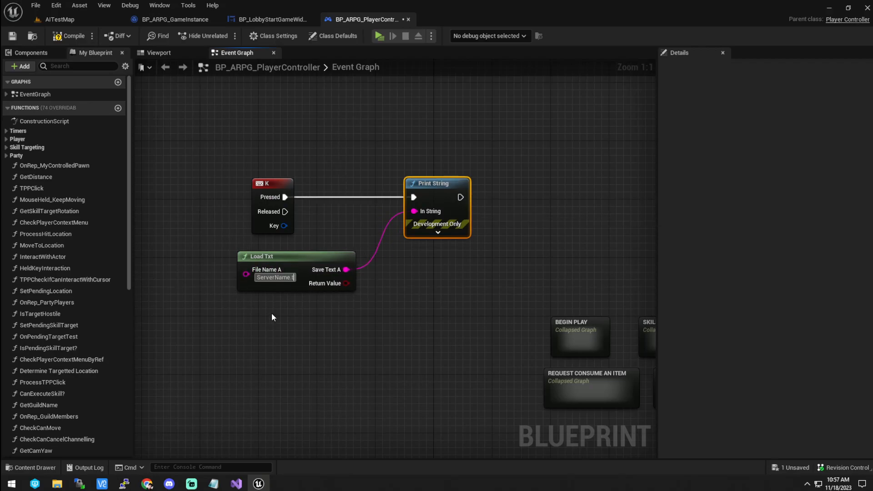
click(71, 35)
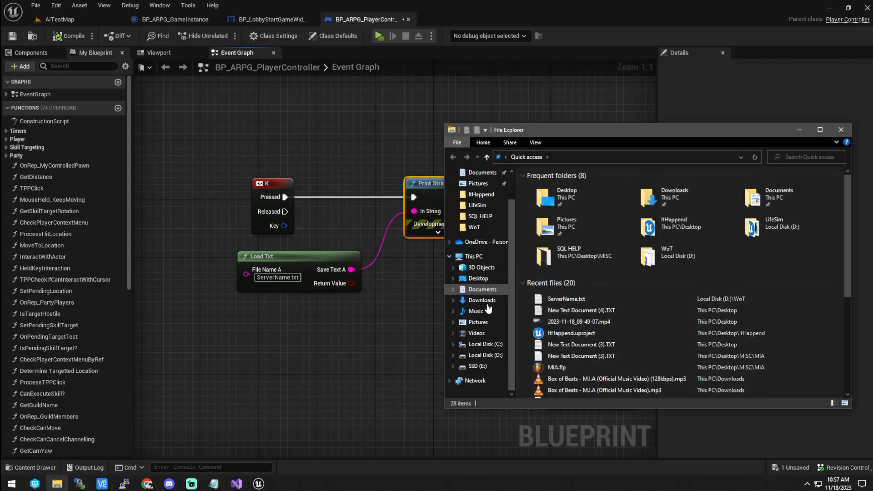
Browse to the WoT folder on Local Disk (D:) to confirm ServerName.txt exists
click(484, 355)
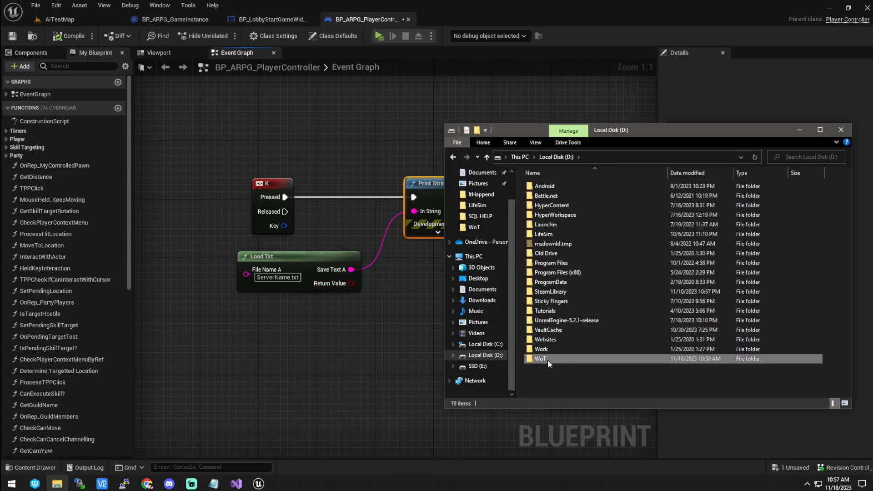
double_click(540, 359)
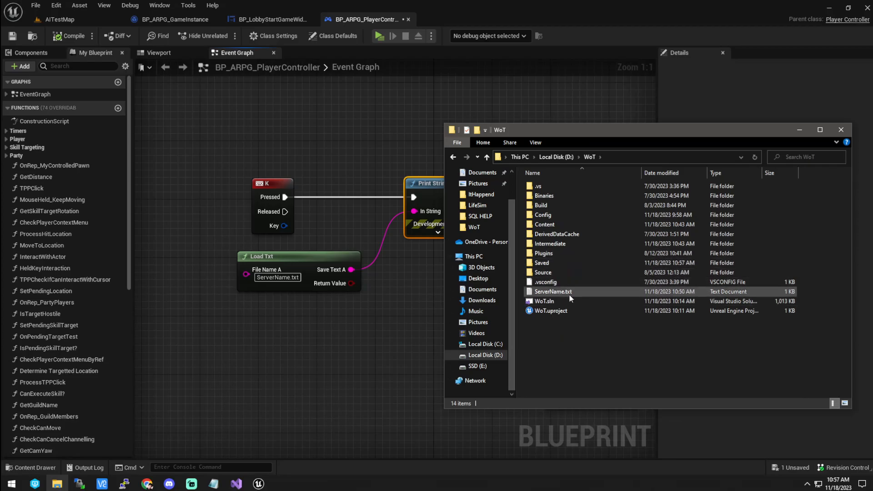
mouse_move(563, 288)
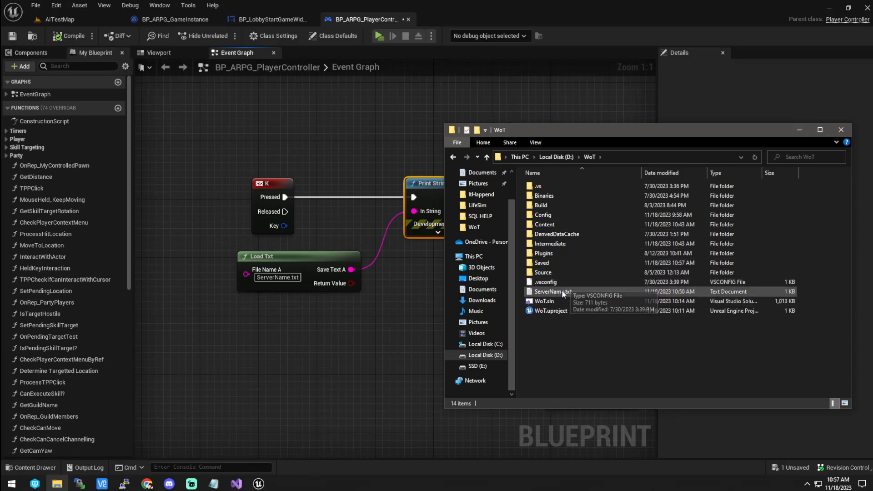
double_click(549, 291)
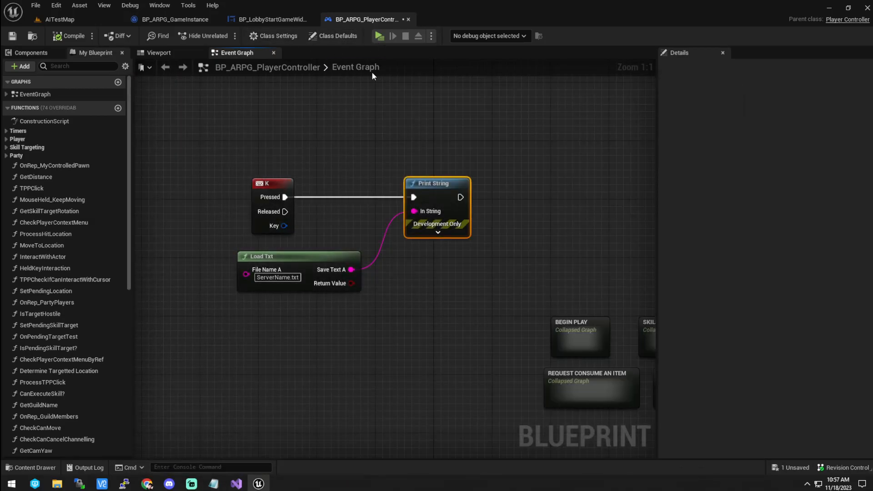
Play In Editor despite the Blueprint Compilation Errors warning
click(380, 35)
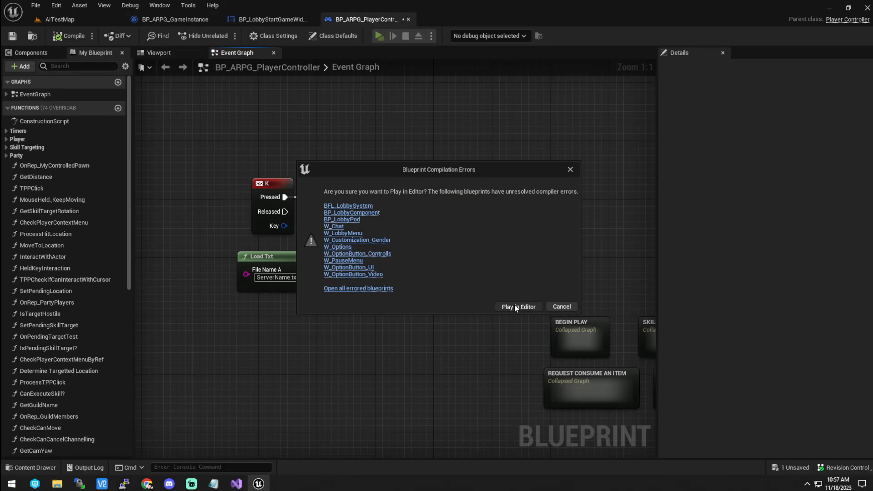
click(517, 306)
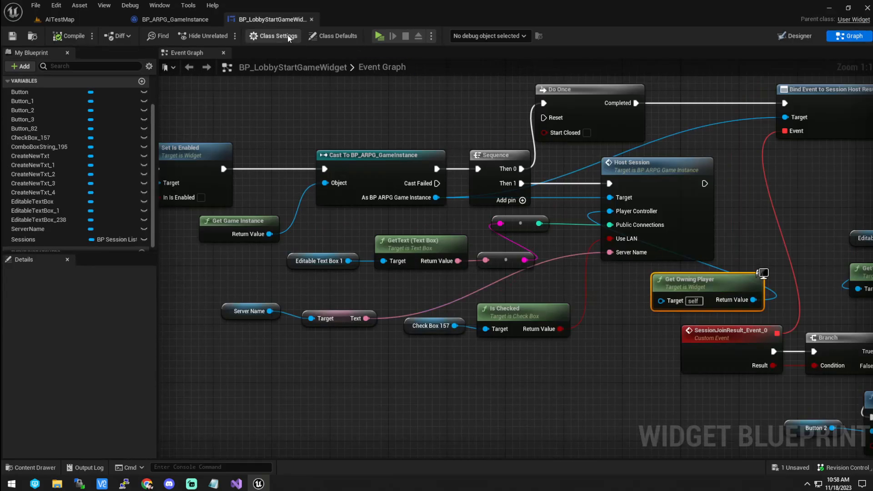
View BP_ARPG_GameInstance's Load Txt GameName graph, then bring back the WoT folder window
click(174, 20)
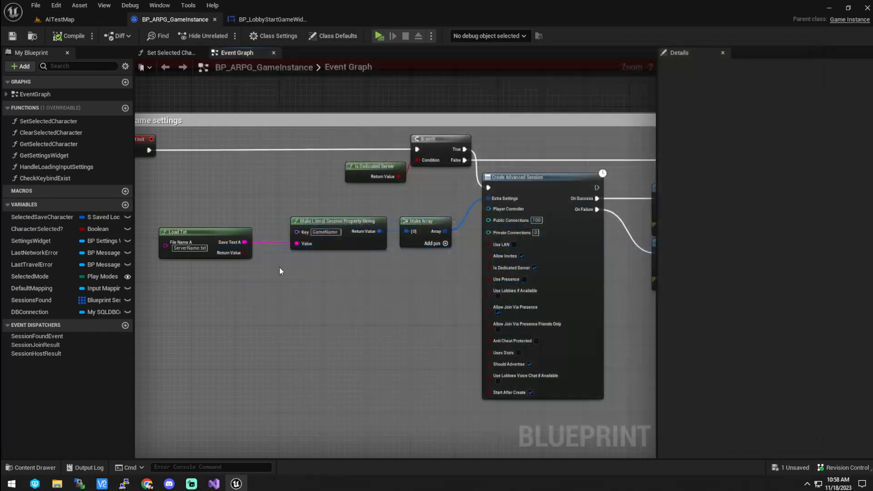
click(56, 483)
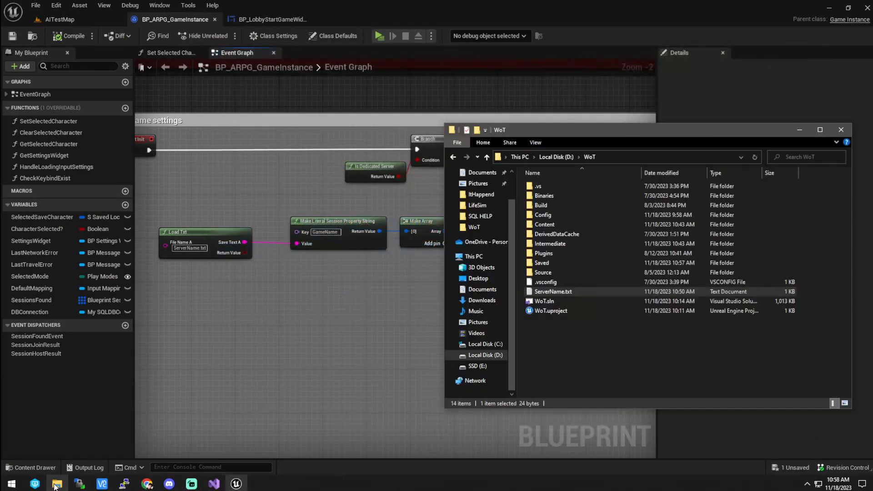
Open ServerName.txt in Notepad, confirm it reads "This is the server name.", and close it
double_click(553, 292)
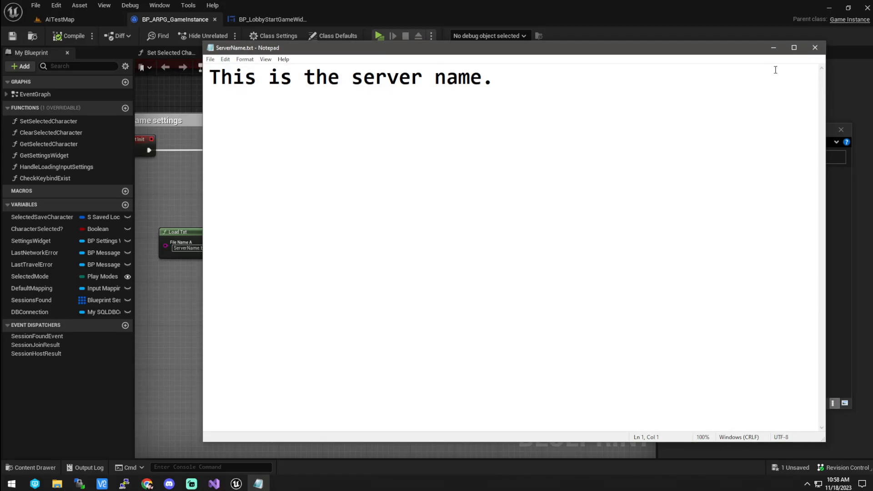
click(814, 47)
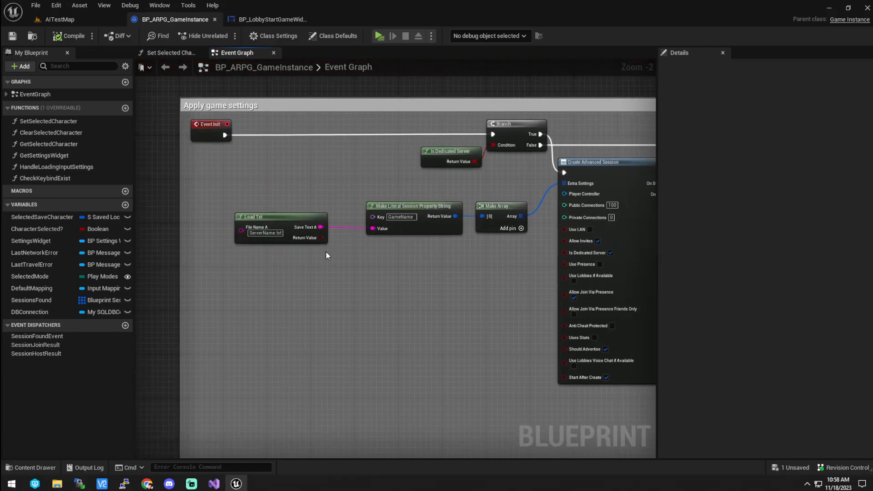
mouse_move(84, 55)
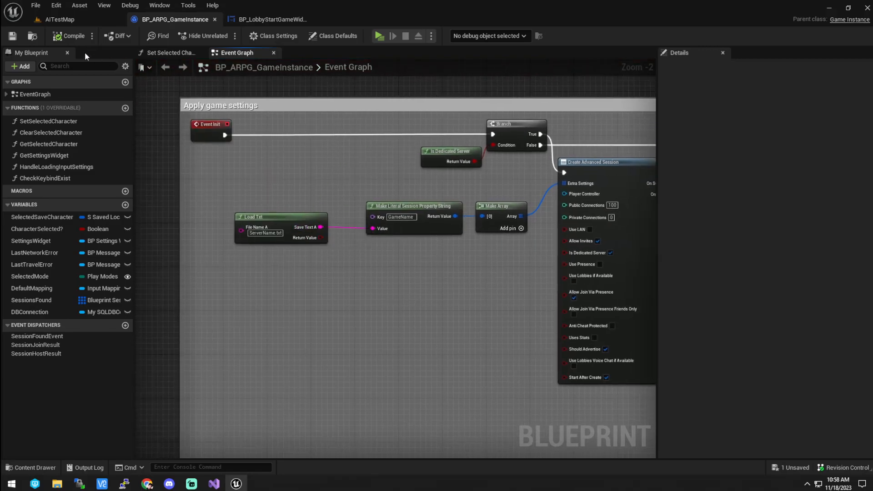